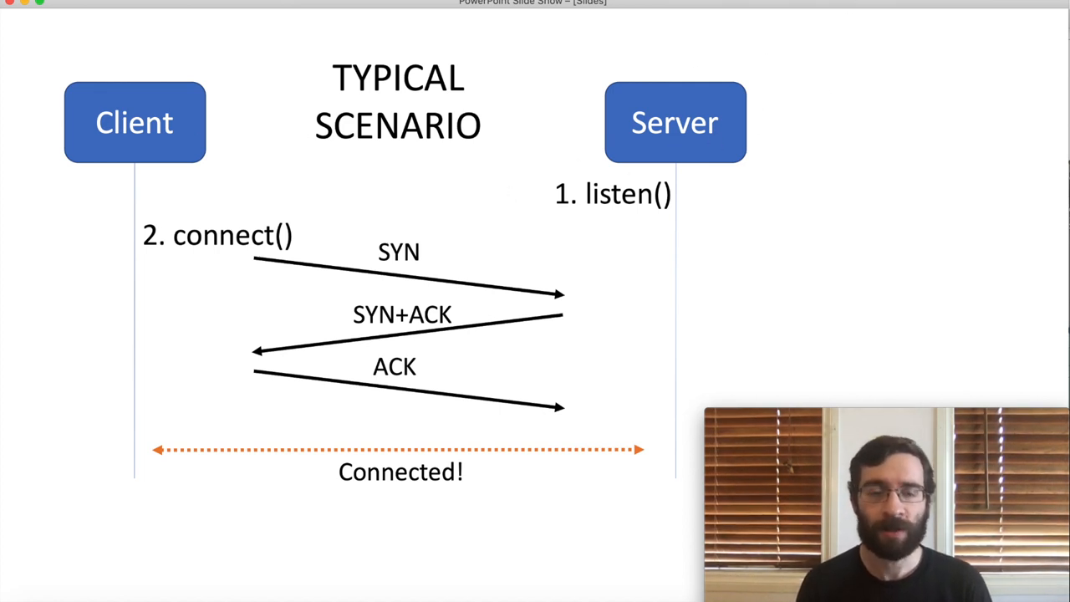
{"action": "mouse_move", "coordinate": [850, 27]}
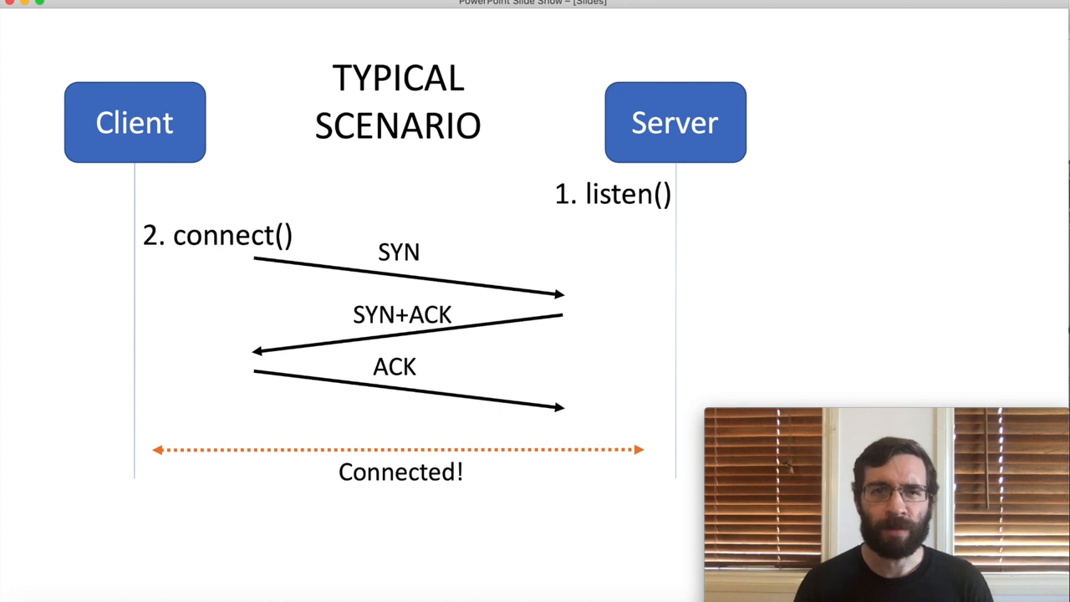
{"action": "mouse_move", "coordinate": [627, 93]}
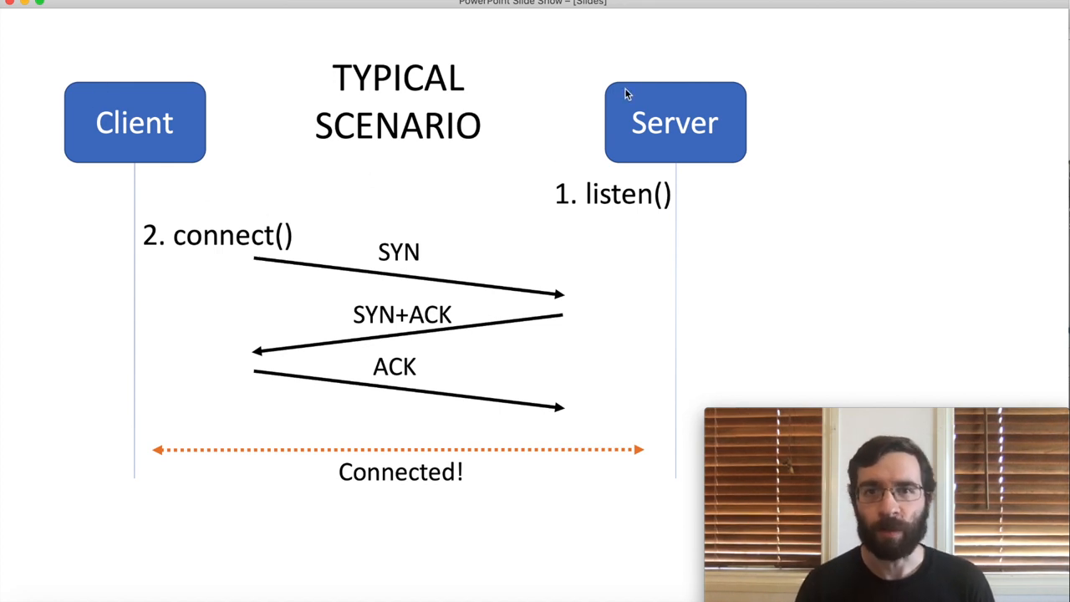
{"action": "mouse_move", "coordinate": [913, 181]}
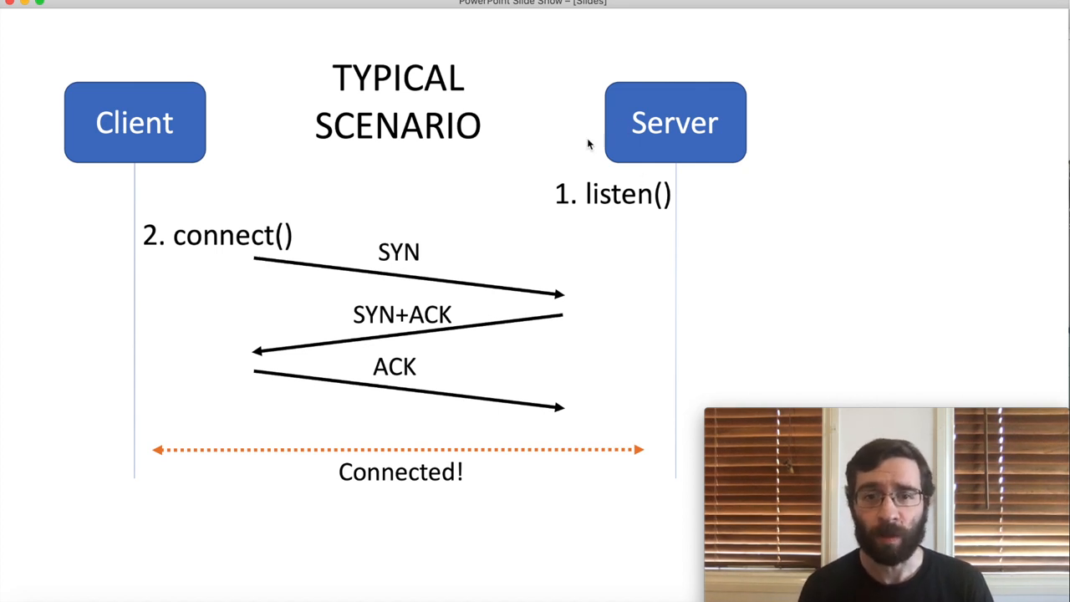
{"action": "mouse_move", "coordinate": [271, 310]}
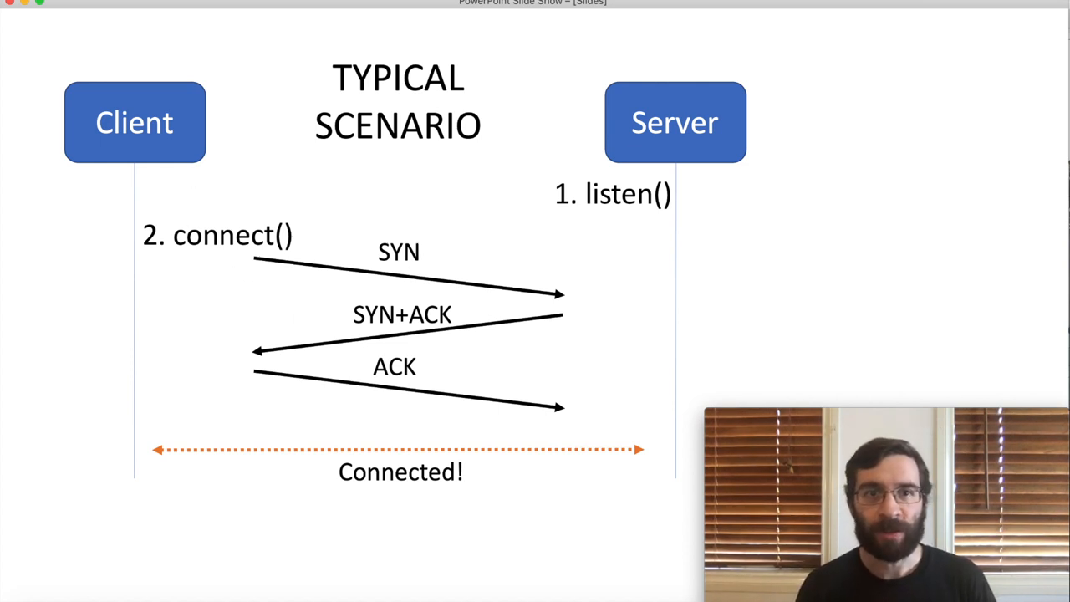
{"action": "mouse_move", "coordinate": [505, 23]}
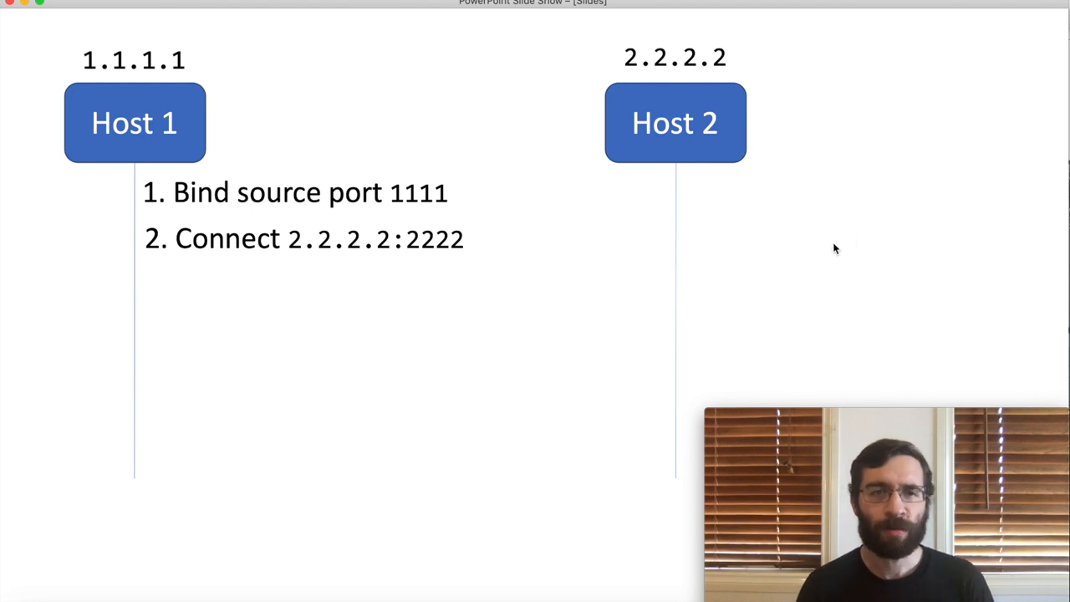
{"action": "mouse_move", "coordinate": [331, 84]}
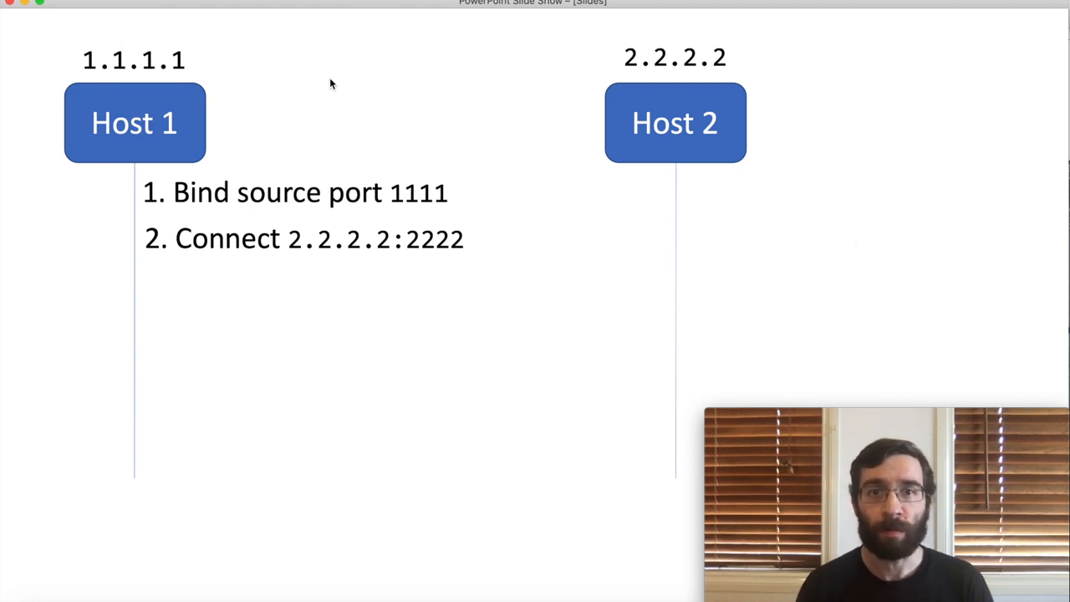
{"action": "mouse_move", "coordinate": [729, 74]}
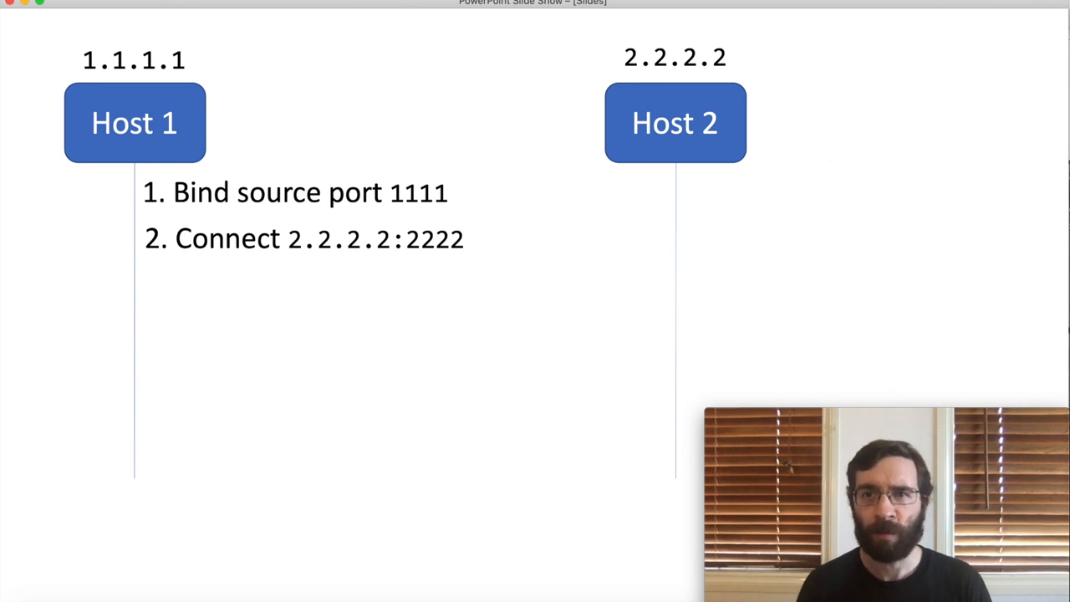
{"action": "mouse_move", "coordinate": [577, 207]}
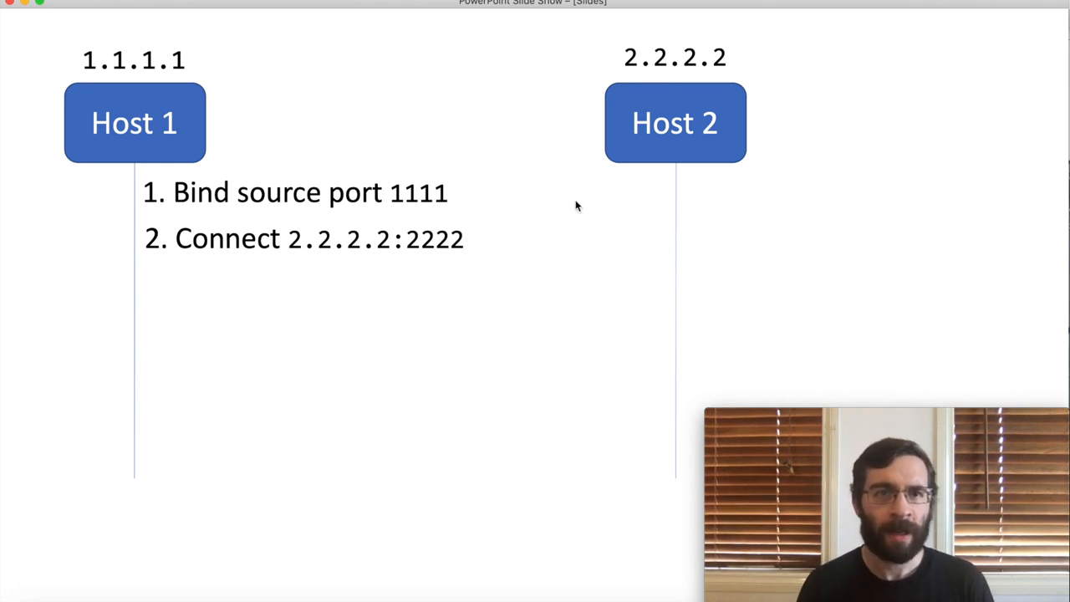
{"action": "mouse_move", "coordinate": [326, 197]}
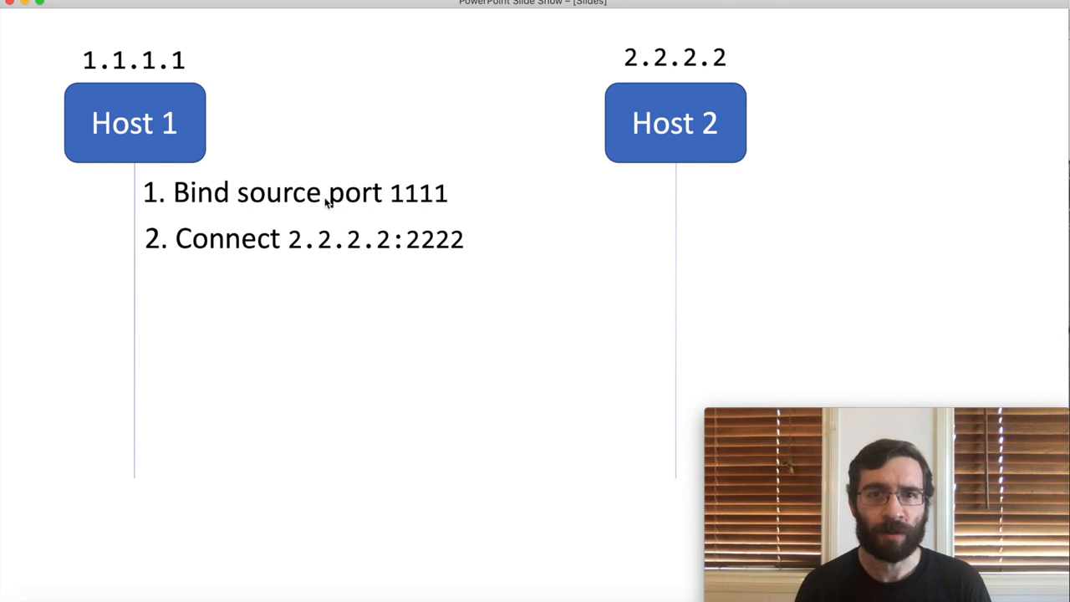
{"action": "mouse_move", "coordinate": [298, 268]}
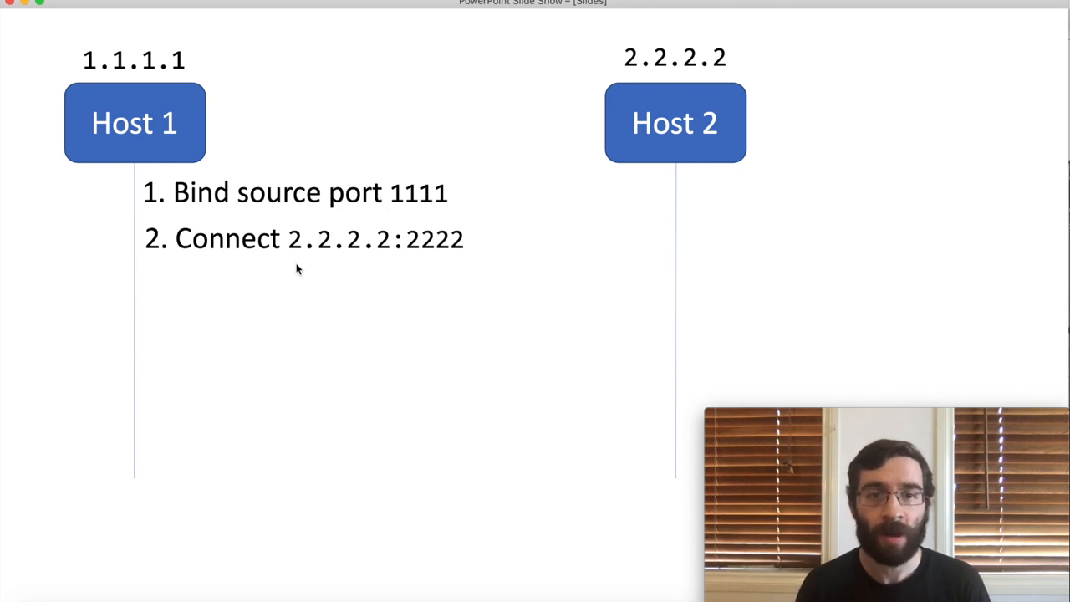
{"action": "mouse_move", "coordinate": [405, 254]}
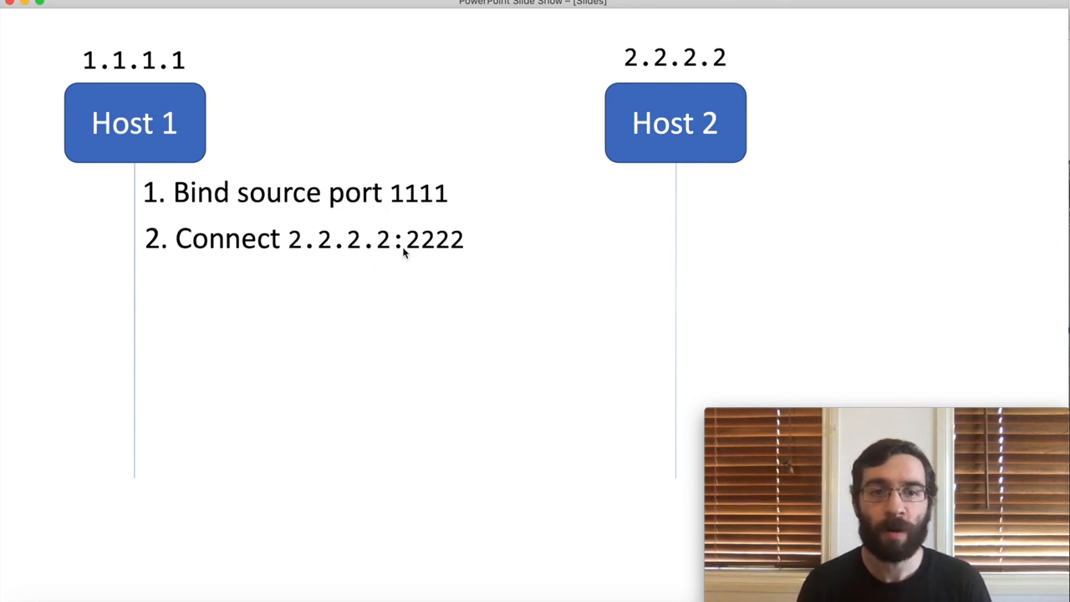
{"action": "mouse_move", "coordinate": [431, 267]}
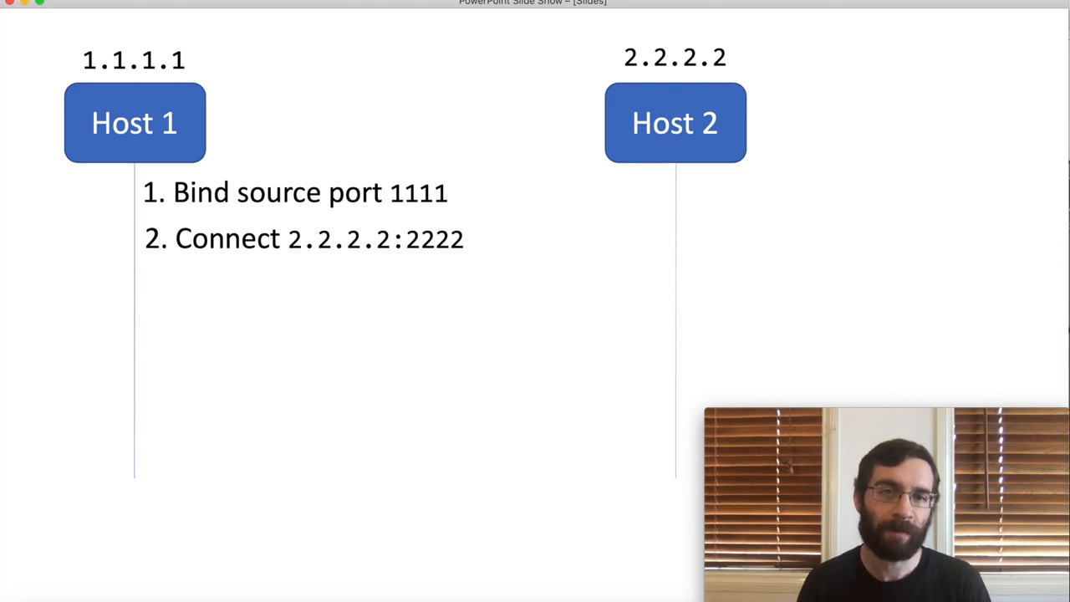
{"action": "mouse_move", "coordinate": [707, 5]}
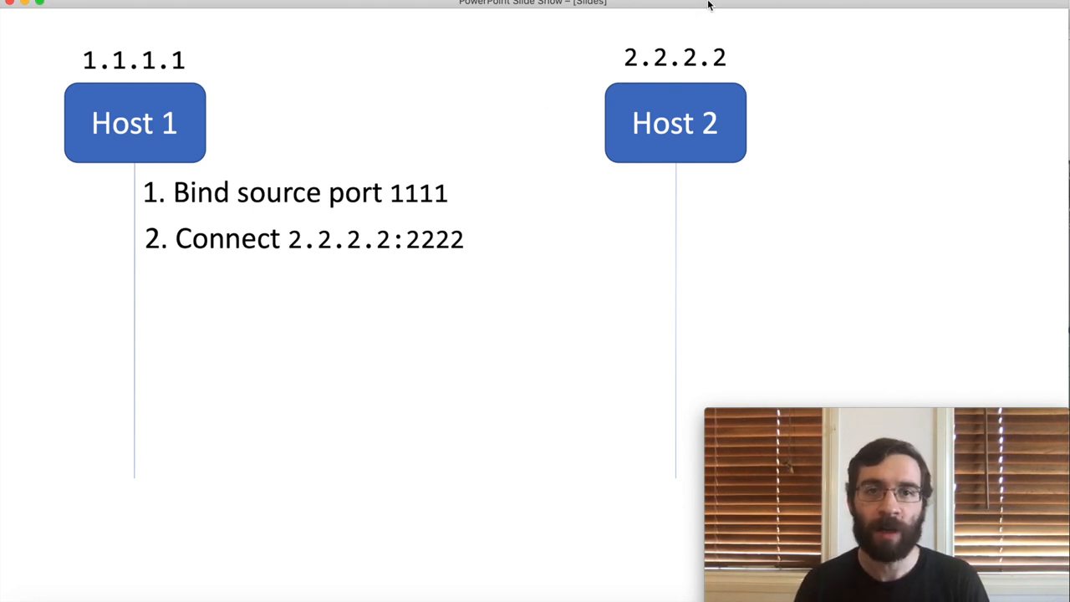
{"action": "mouse_move", "coordinate": [873, 11]}
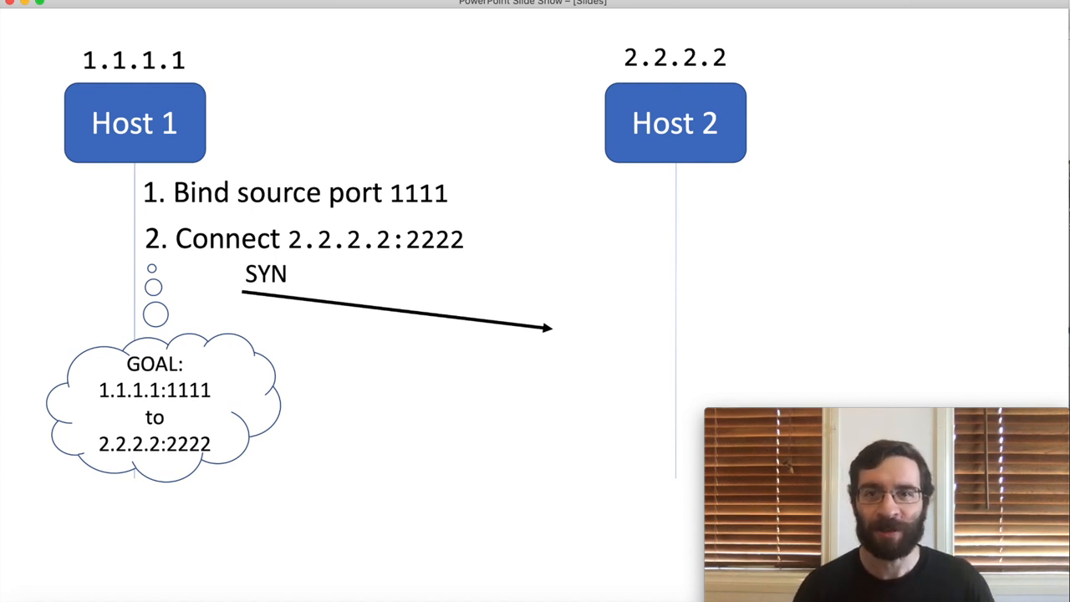
{"action": "mouse_move", "coordinate": [328, 303]}
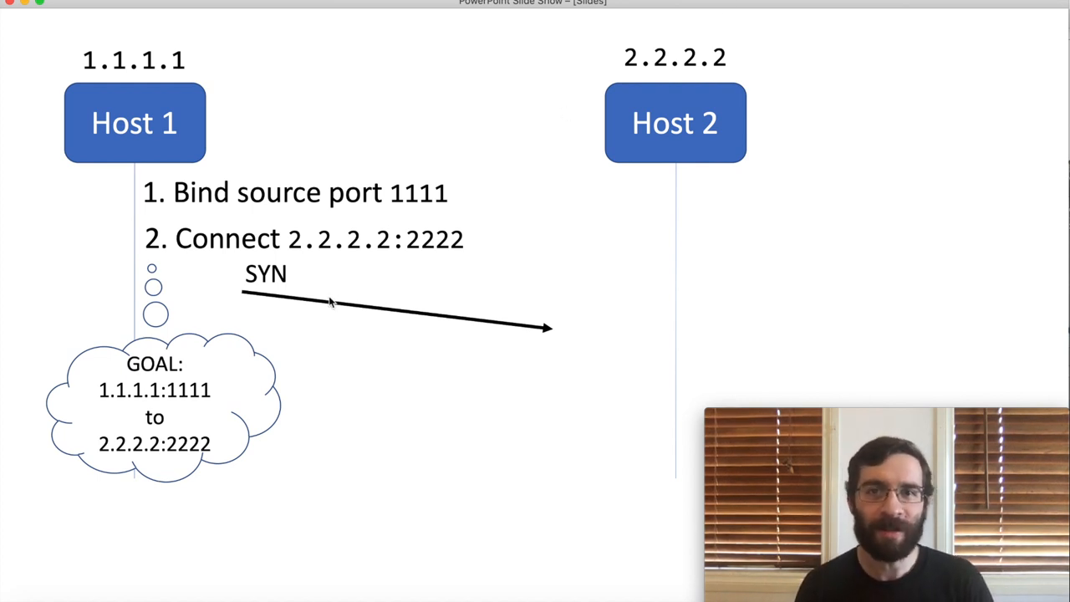
{"action": "mouse_move", "coordinate": [187, 388]}
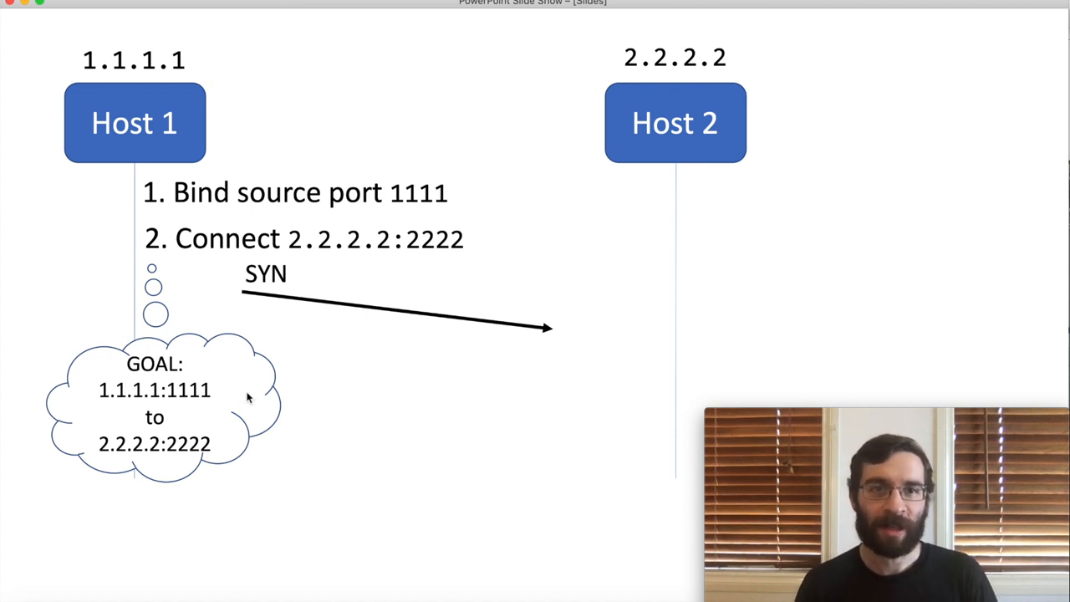
{"action": "mouse_move", "coordinate": [157, 418]}
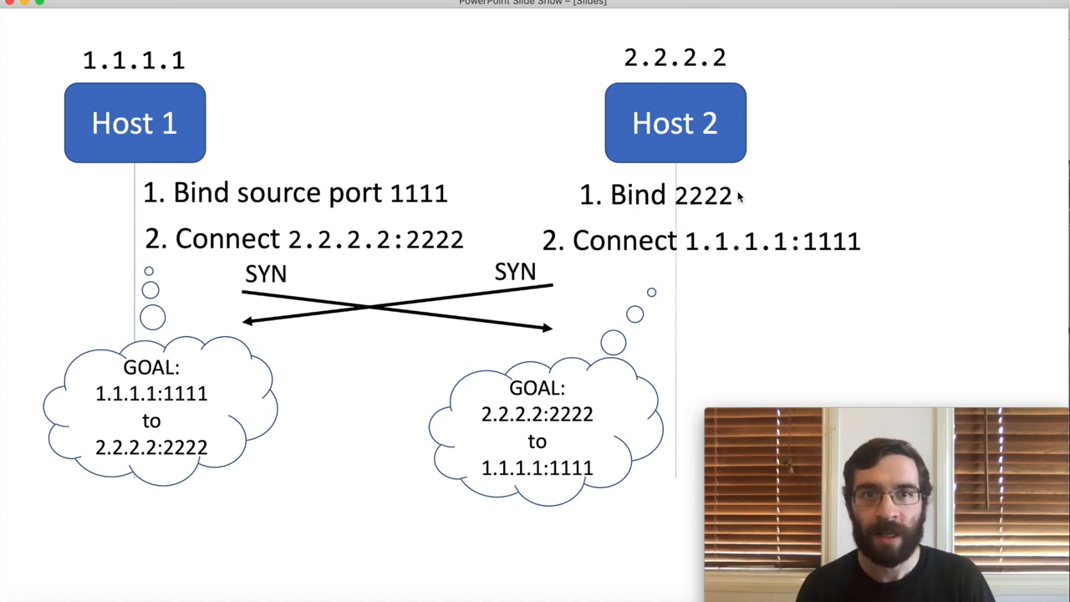
{"action": "mouse_move", "coordinate": [702, 243]}
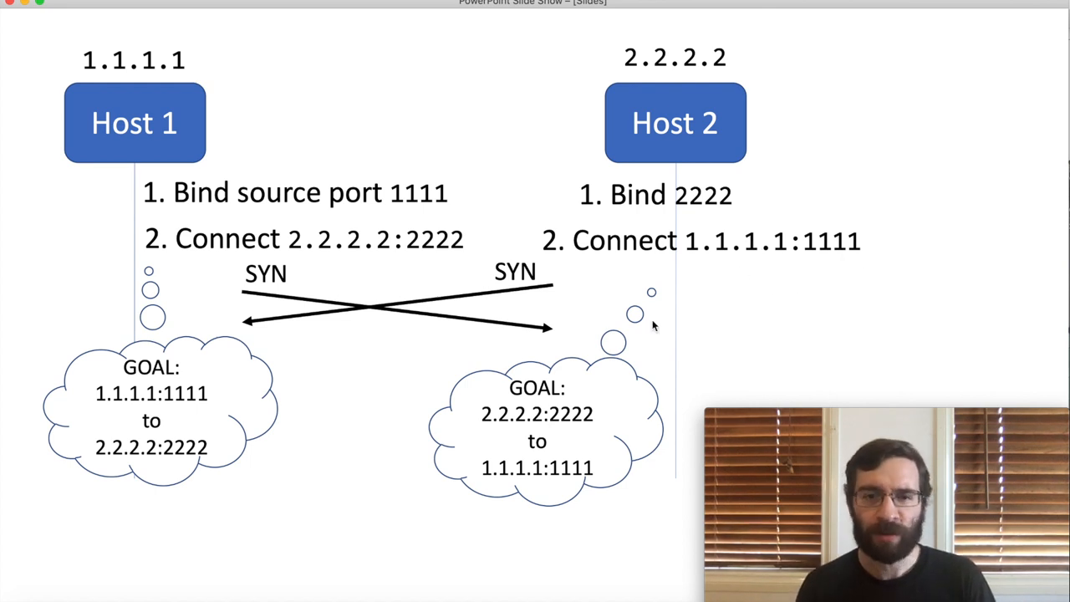
{"action": "mouse_move", "coordinate": [281, 361]}
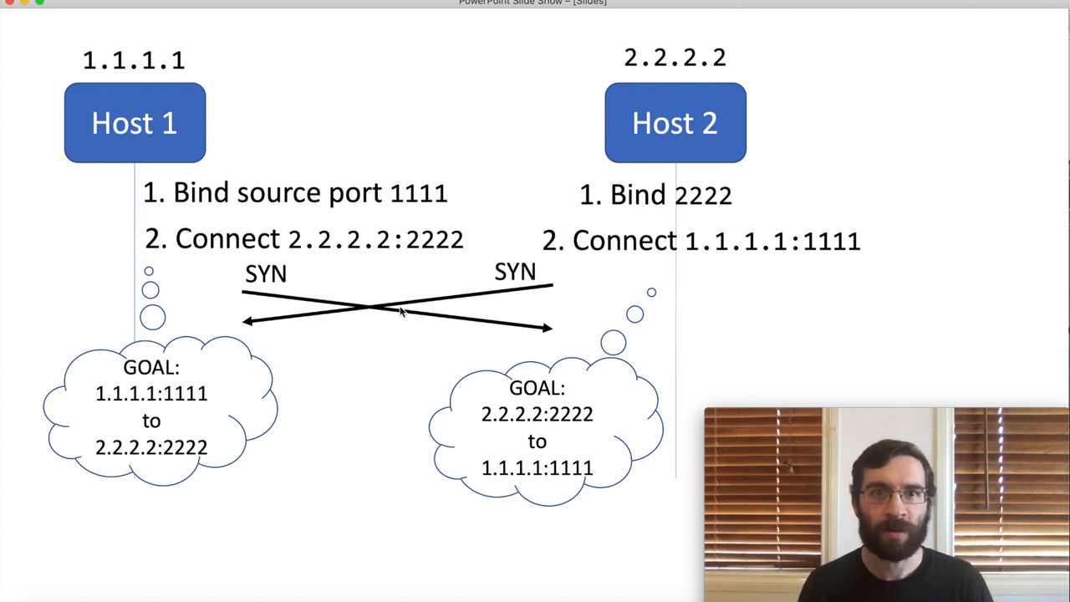
{"action": "mouse_move", "coordinate": [622, 278]}
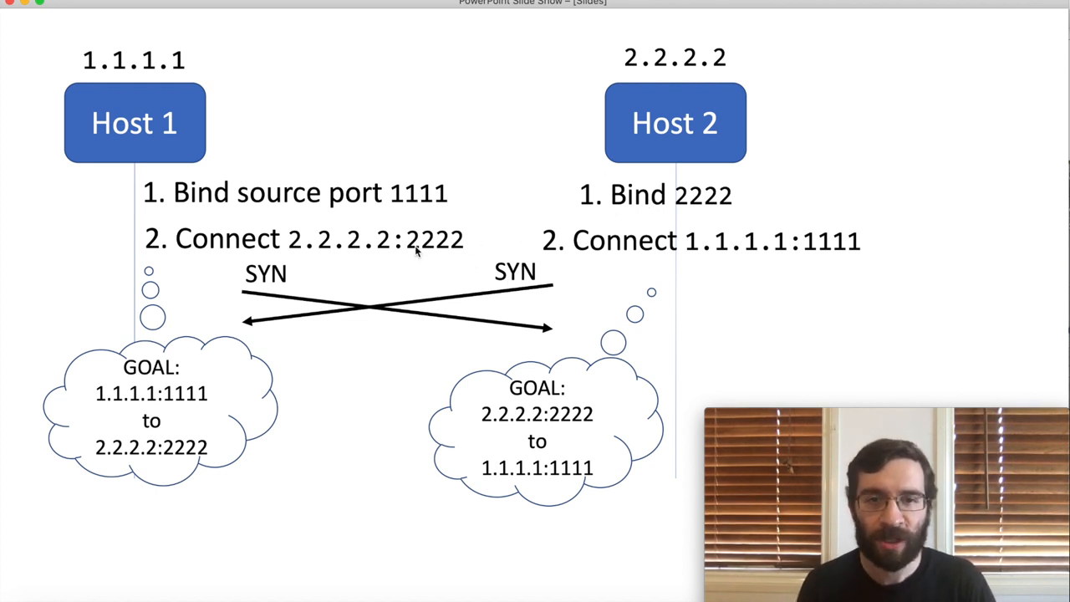
{"action": "mouse_move", "coordinate": [158, 144]}
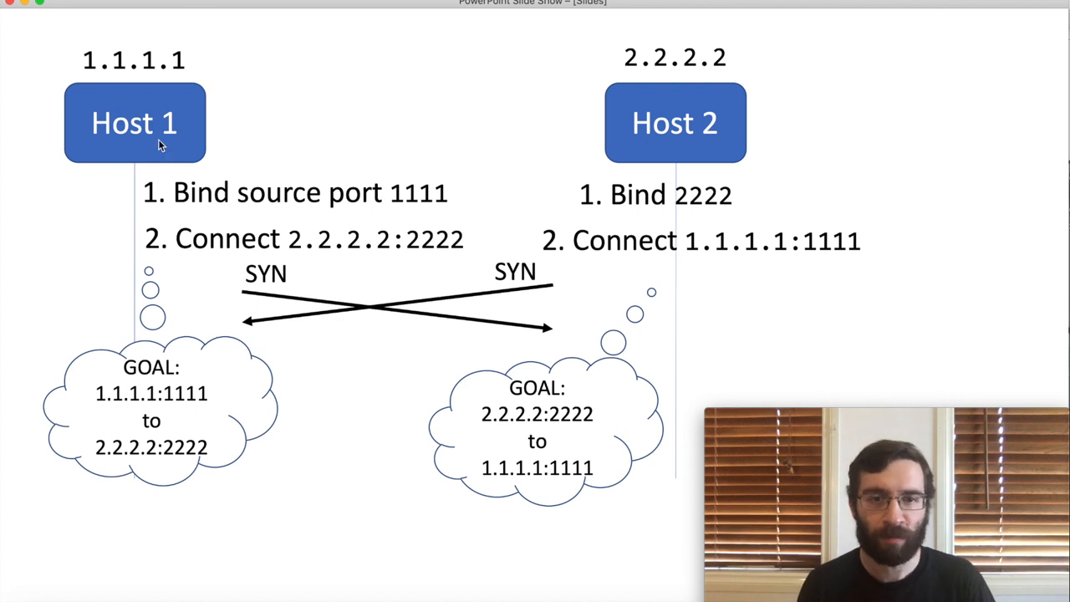
{"action": "mouse_move", "coordinate": [660, 126]}
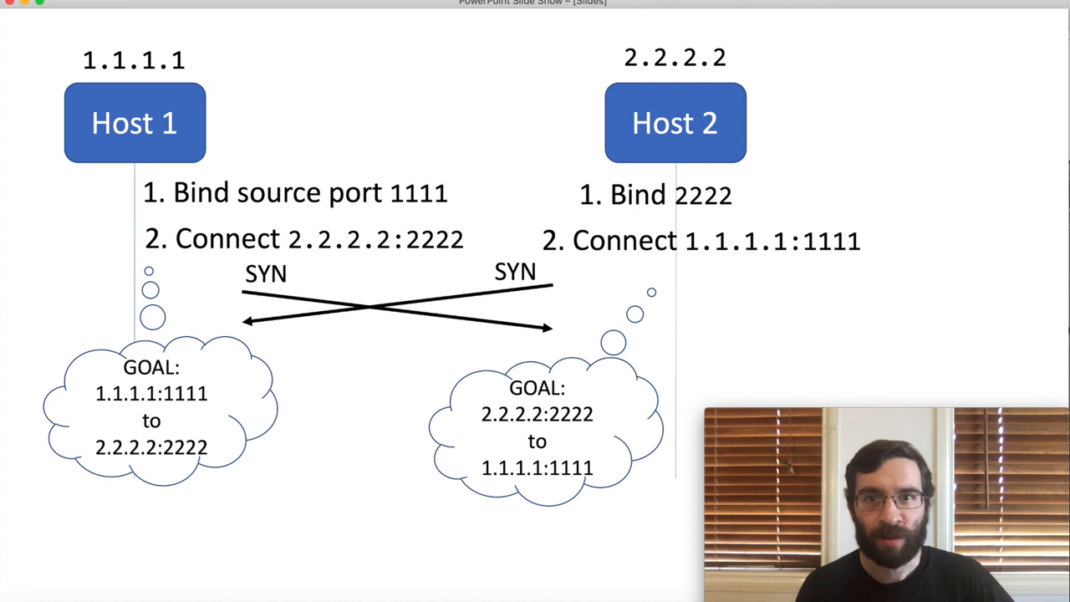
{"action": "mouse_move", "coordinate": [319, 341]}
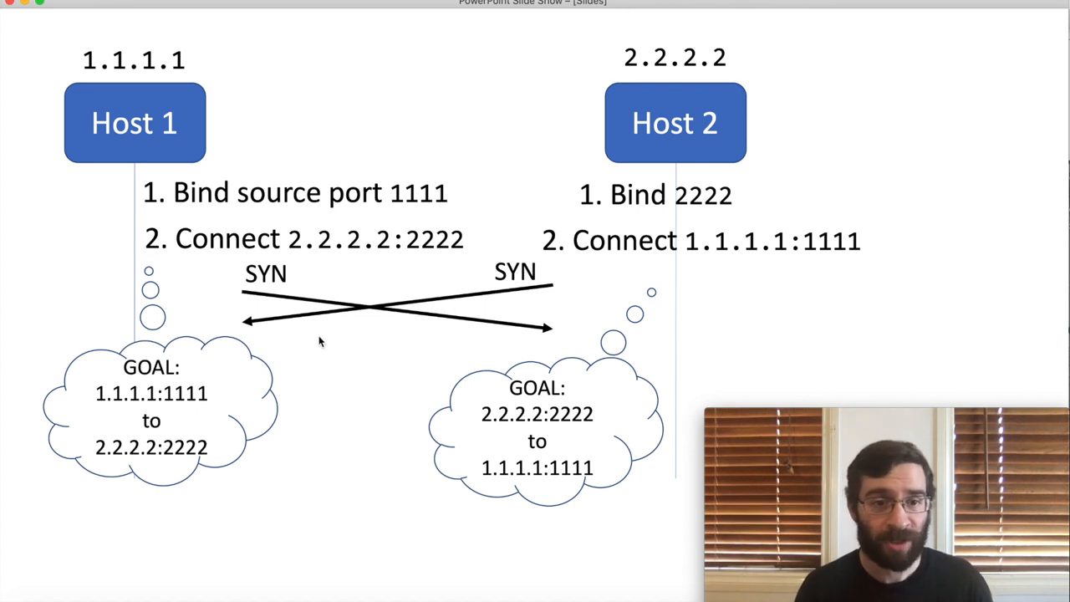
{"action": "mouse_move", "coordinate": [233, 341]}
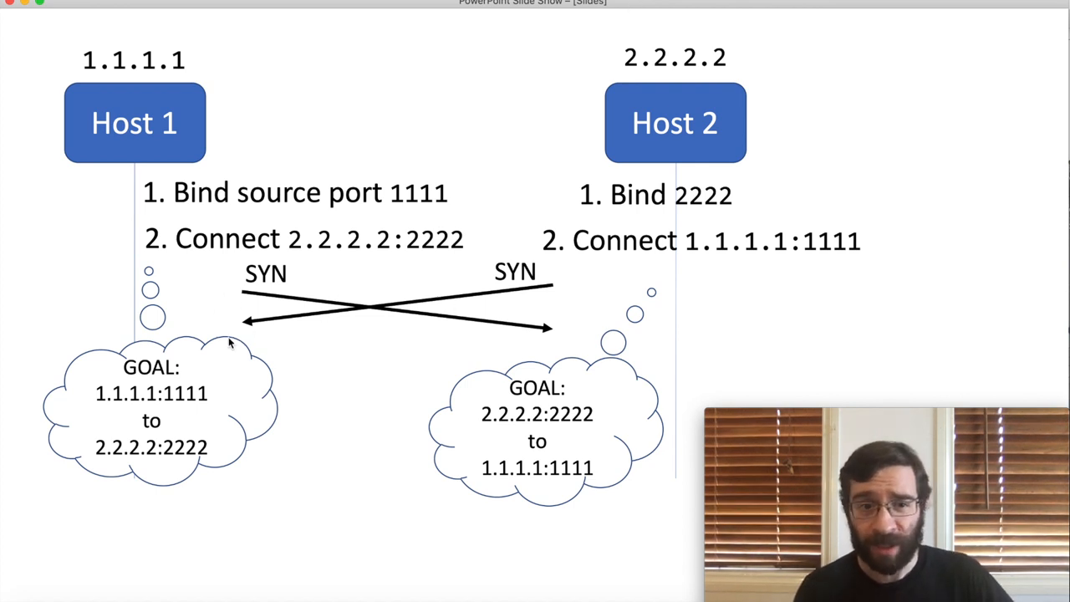
{"action": "mouse_move", "coordinate": [251, 321]}
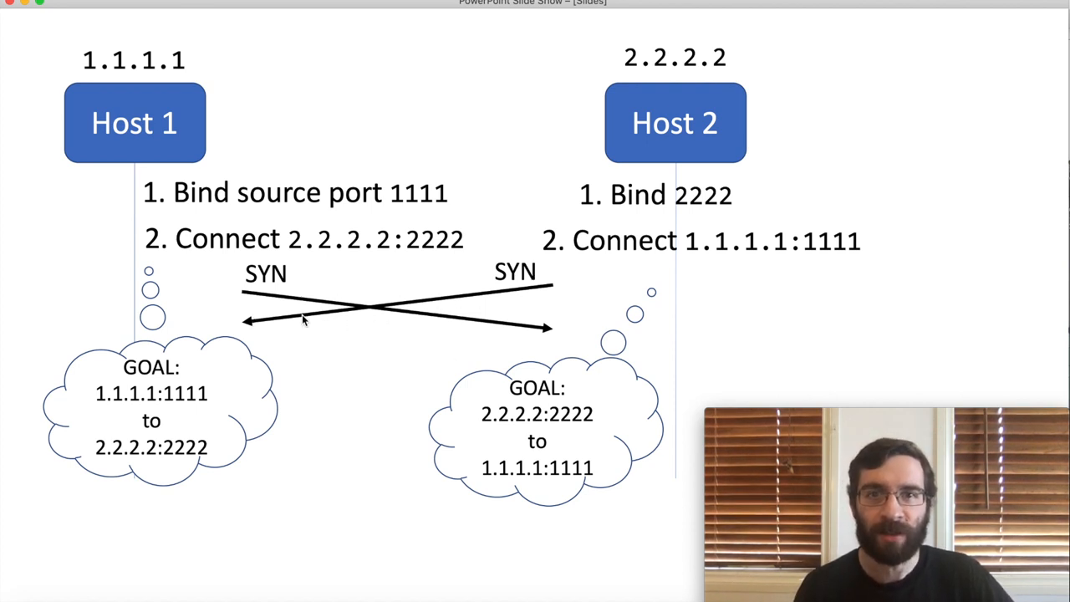
{"action": "mouse_move", "coordinate": [251, 315]}
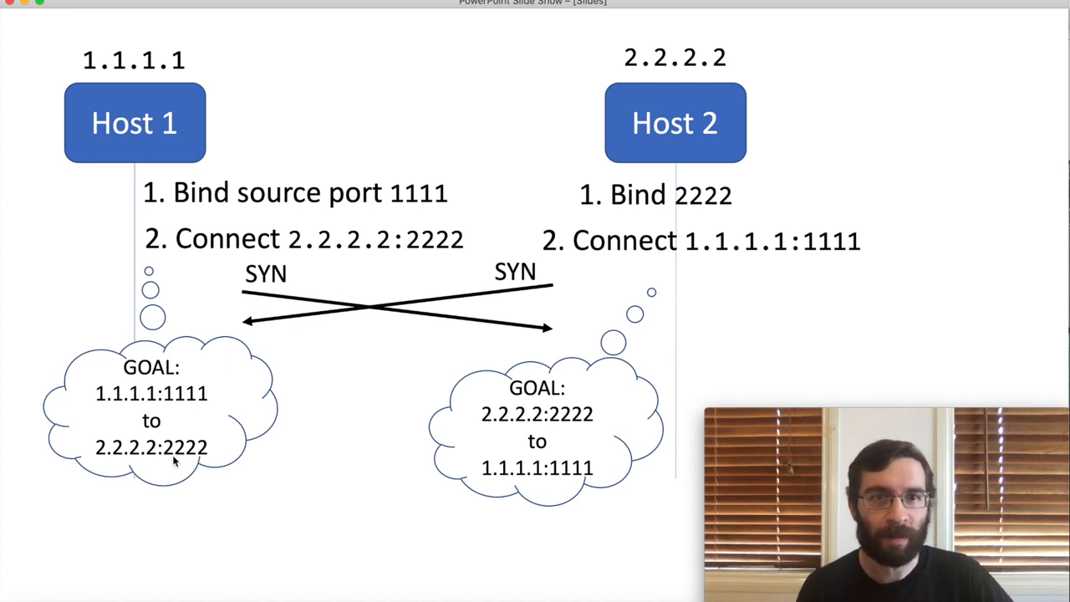
{"action": "mouse_move", "coordinate": [230, 324]}
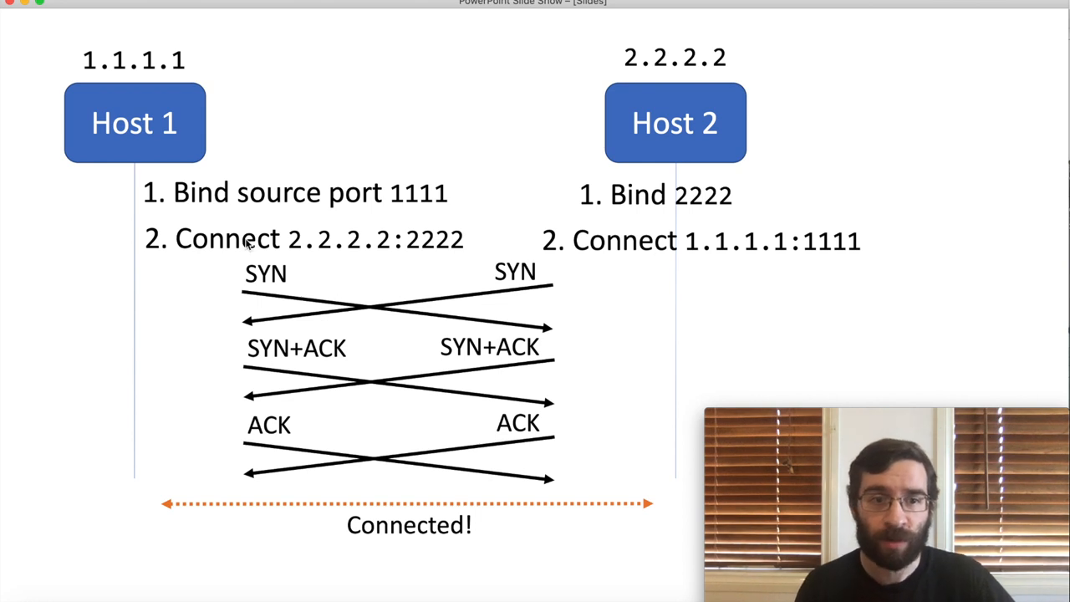
{"action": "mouse_move", "coordinate": [628, 291]}
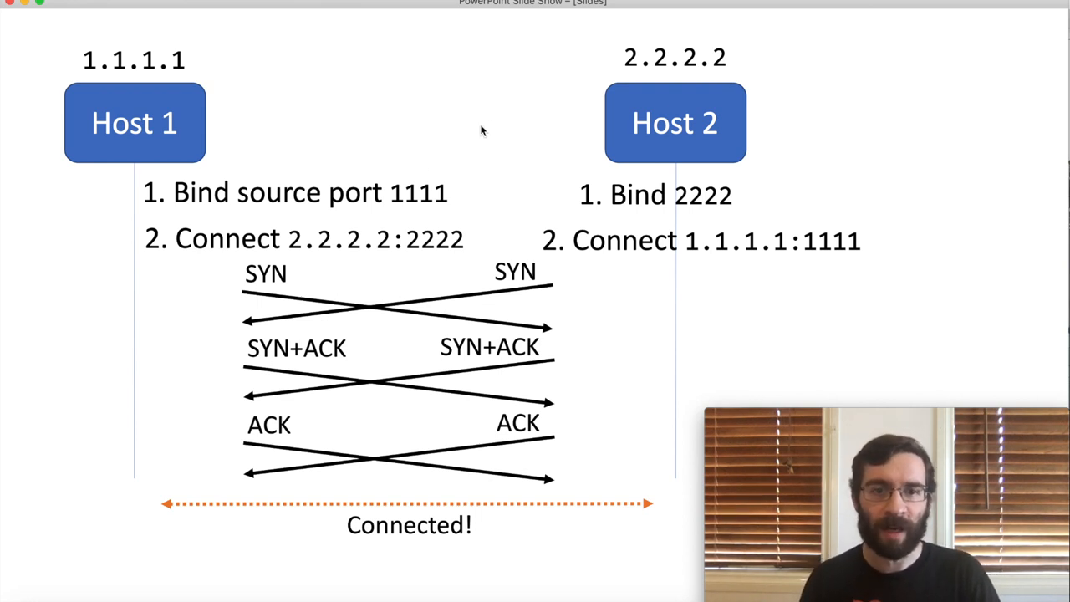
{"action": "mouse_move", "coordinate": [709, 276]}
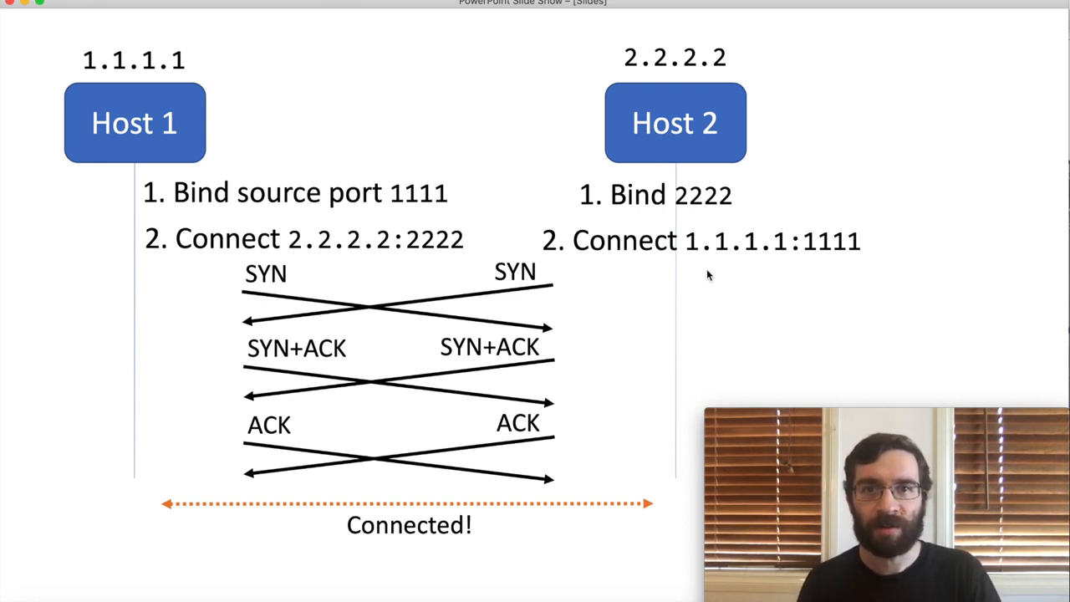
{"action": "mouse_move", "coordinate": [769, 288]}
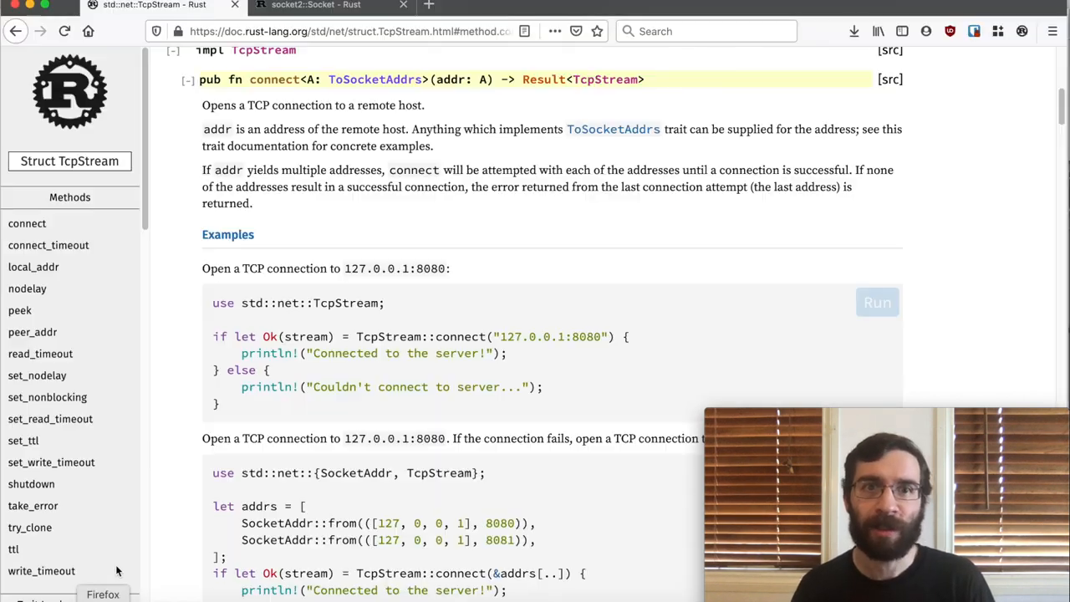
{"action": "mouse_move", "coordinate": [432, 247]}
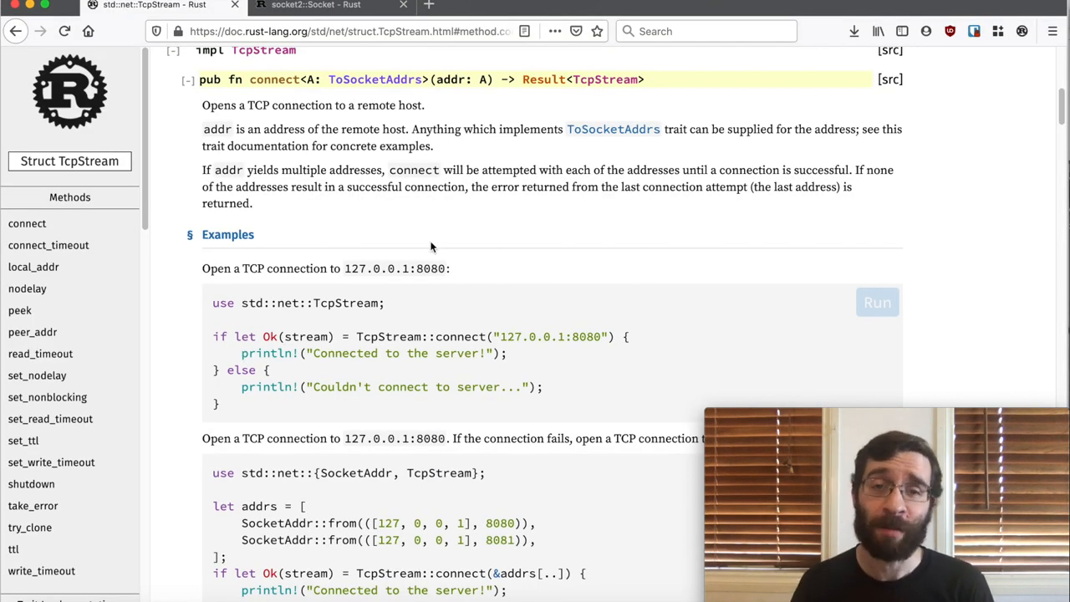
{"action": "mouse_move", "coordinate": [543, 315]}
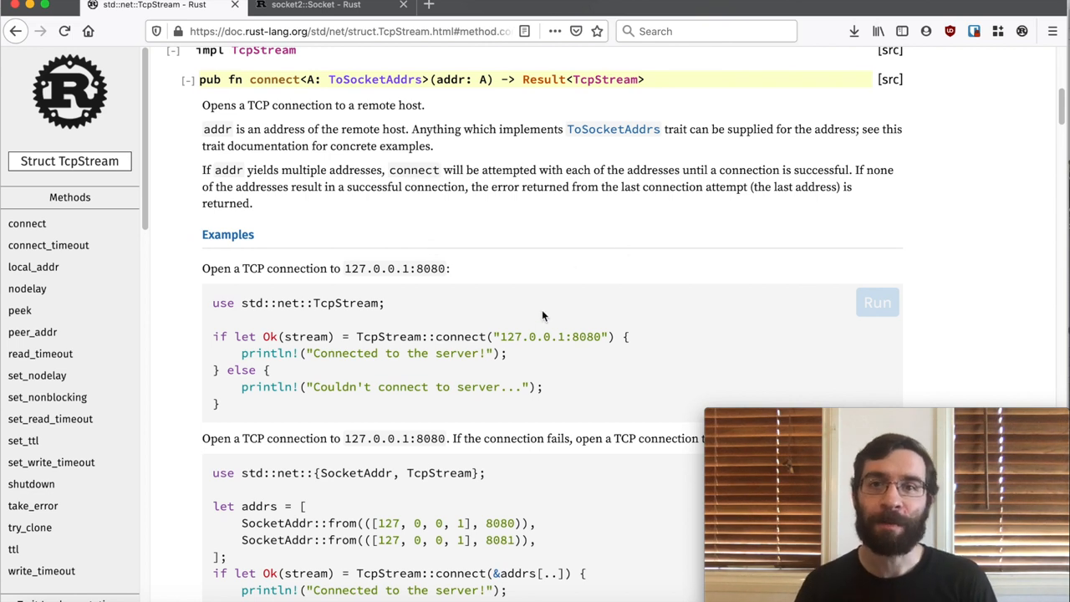
{"action": "mouse_move", "coordinate": [527, 335]}
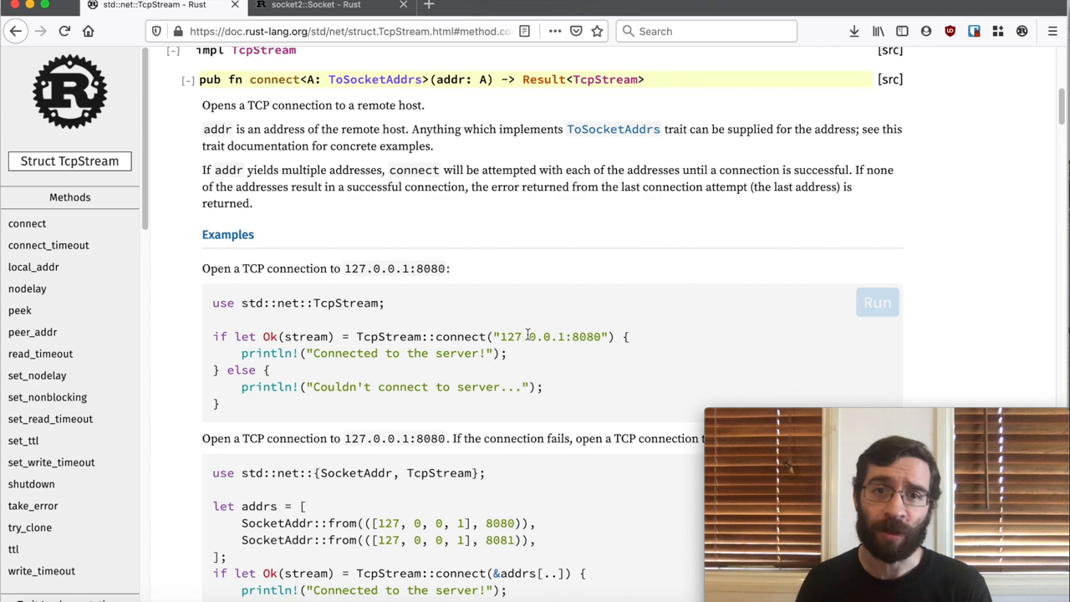
{"action": "mouse_move", "coordinate": [535, 297]}
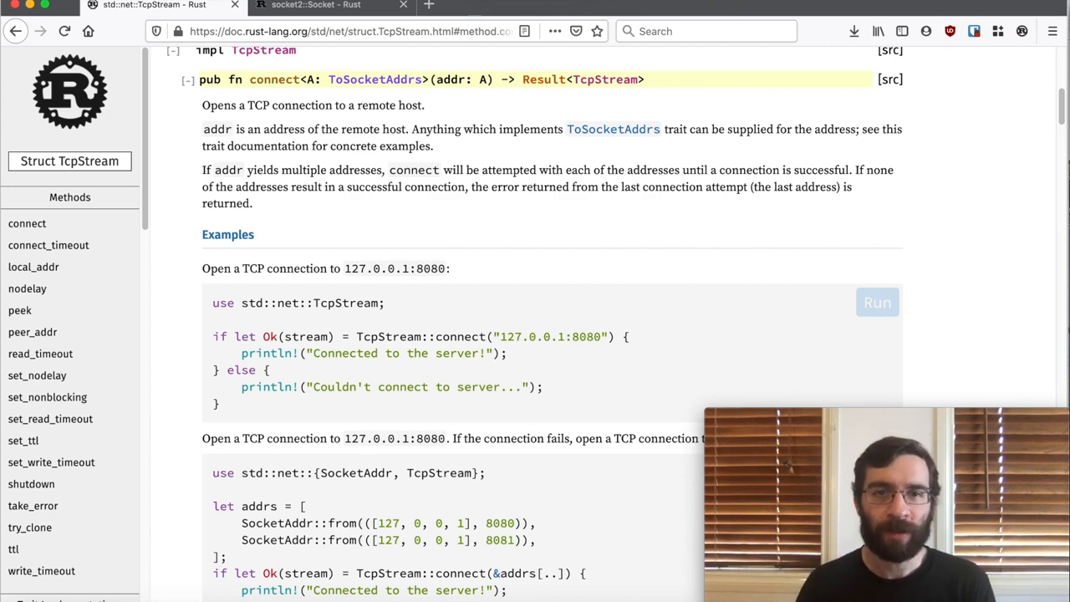
Step: Switch to the socket2 Socket documentation and scroll through its bind, listen and accept methods
{"action": "left_click", "coordinate": [326, 8]}
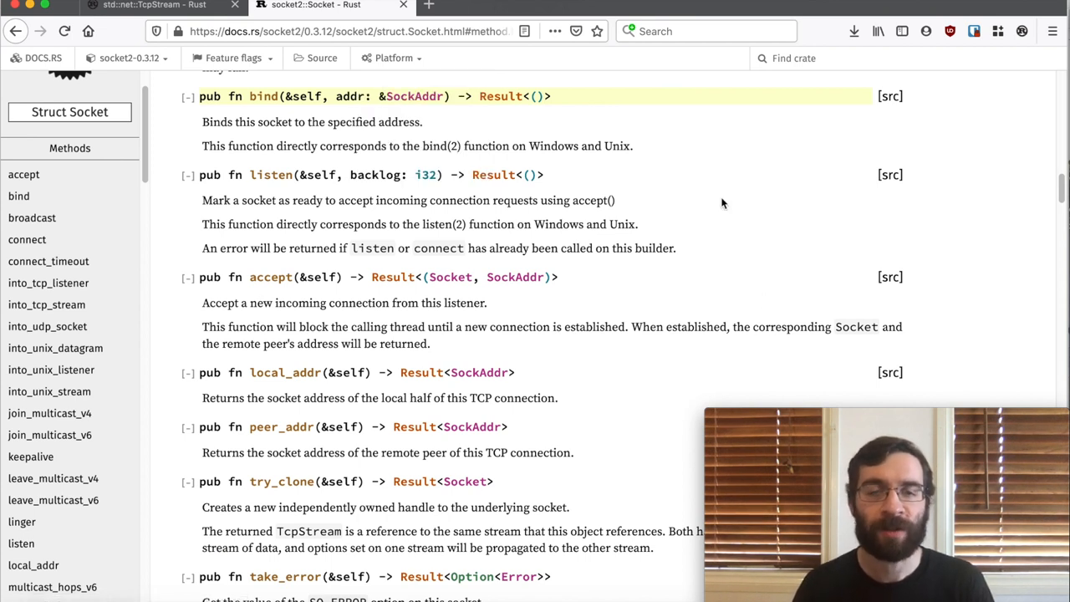
{"action": "mouse_move", "coordinate": [696, 214]}
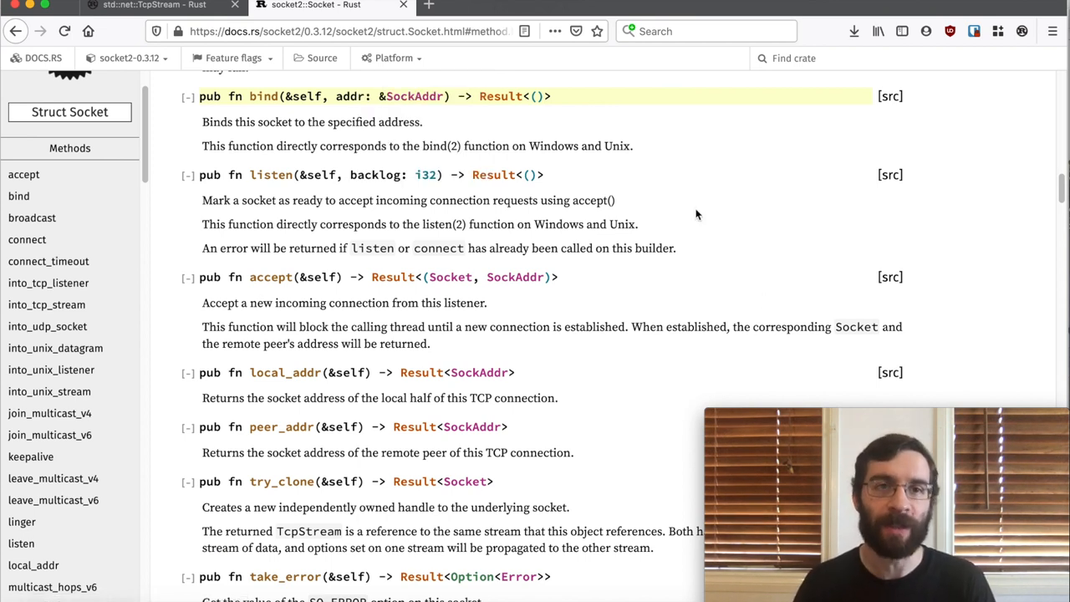
{"action": "mouse_move", "coordinate": [610, 209]}
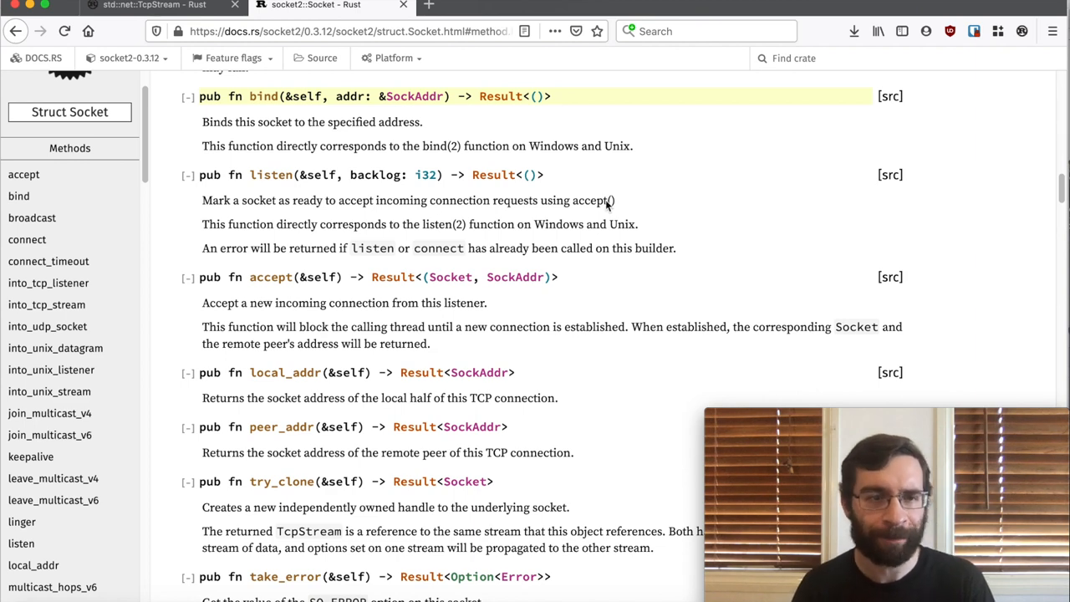
{"action": "scroll", "scroll_direction": "up", "scroll_amount": 3}
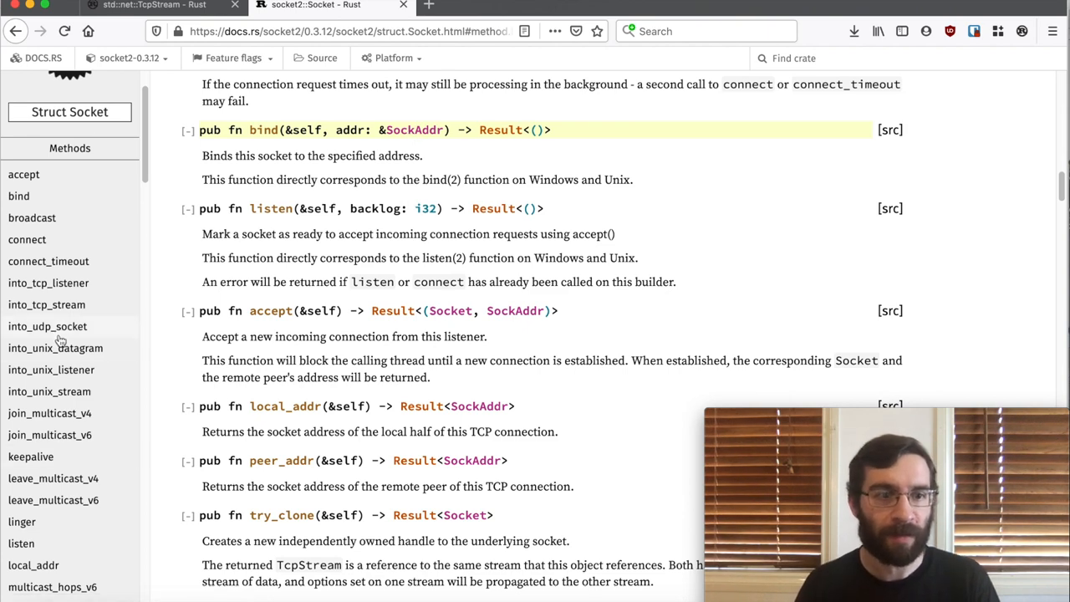
{"action": "scroll", "scroll_direction": "up", "scroll_amount": 3}
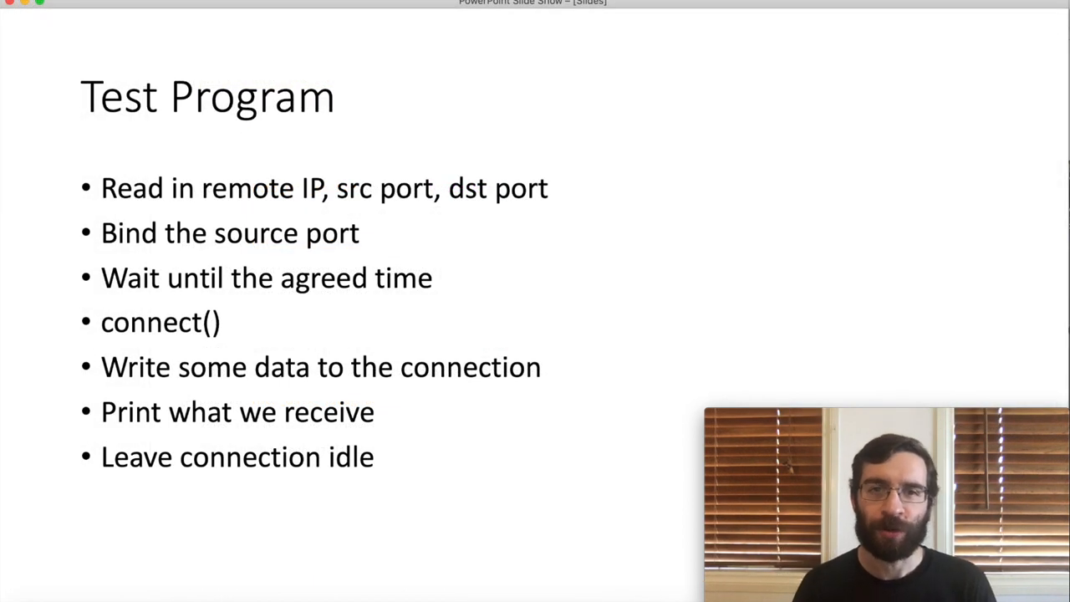
{"action": "mouse_move", "coordinate": [760, 17]}
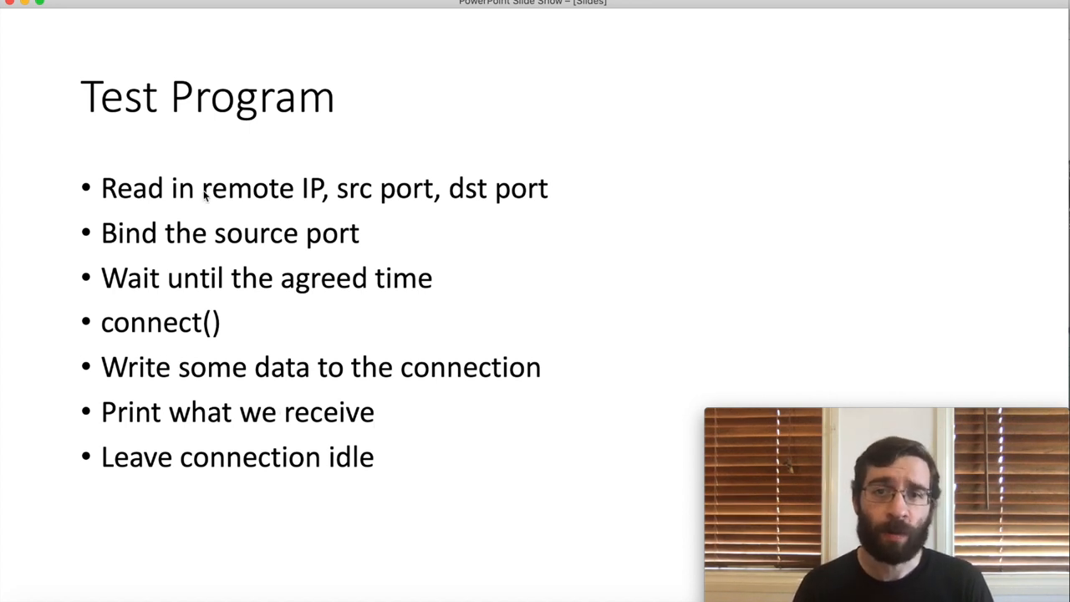
{"action": "mouse_move", "coordinate": [482, 246]}
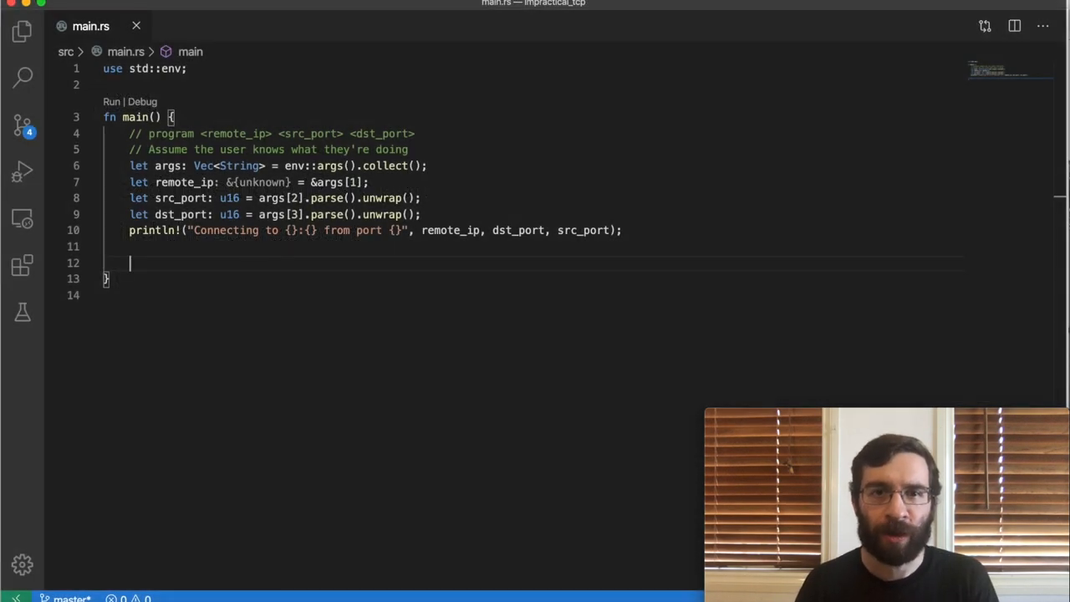
{"action": "mouse_move", "coordinate": [333, 217]}
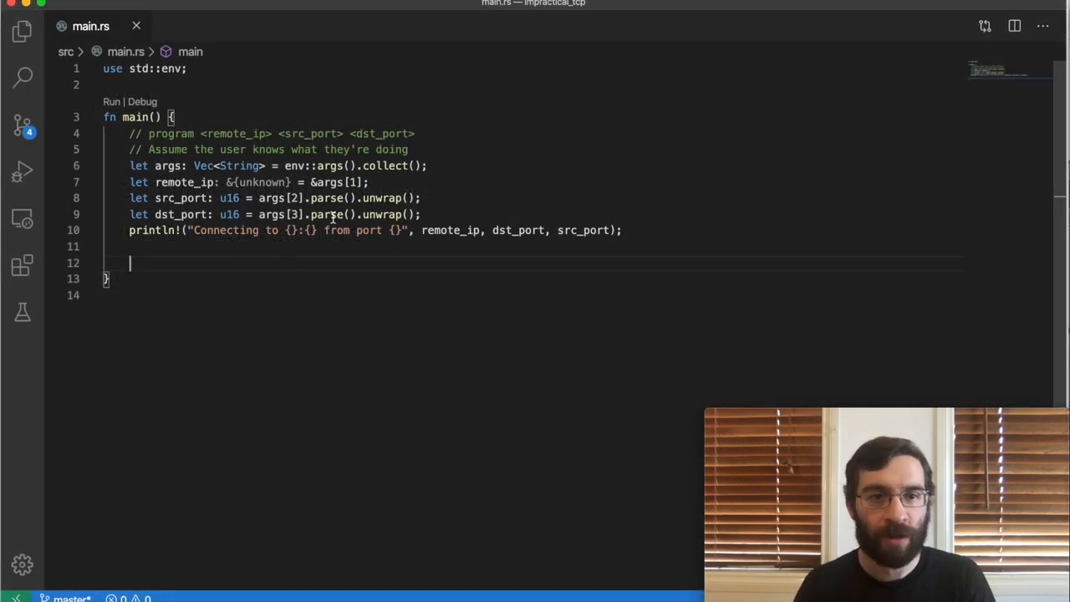
{"action": "mouse_move", "coordinate": [517, 147]}
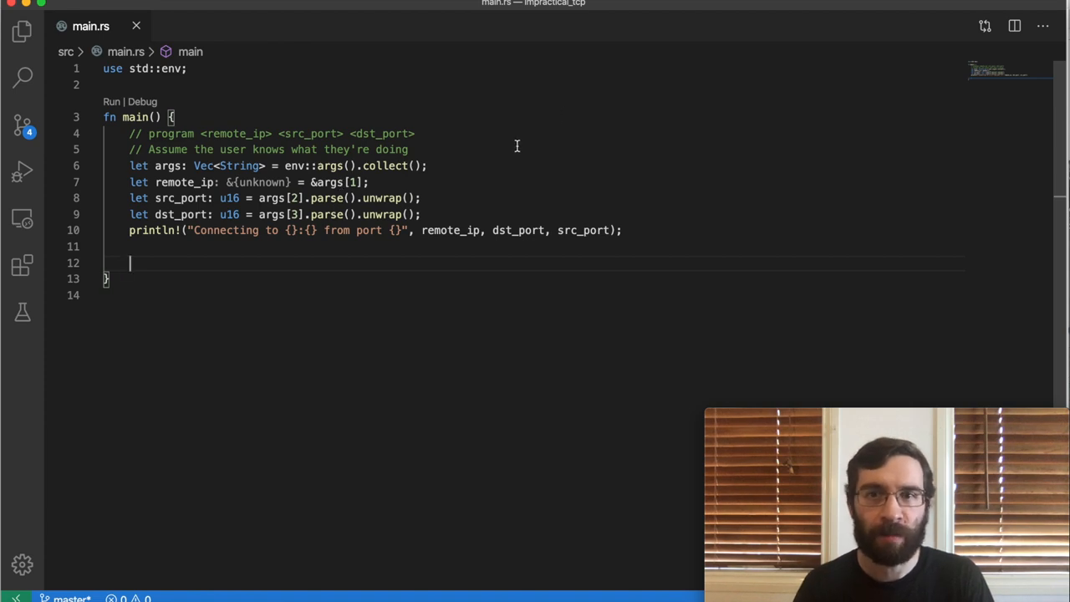
{"action": "mouse_move", "coordinate": [308, 191]}
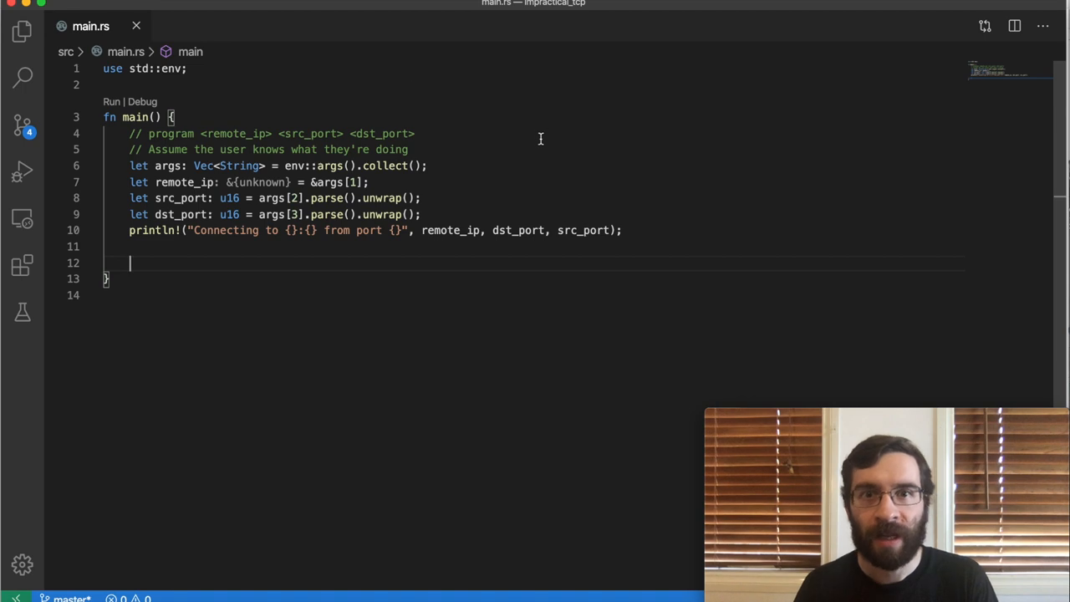
{"action": "mouse_move", "coordinate": [508, 187]}
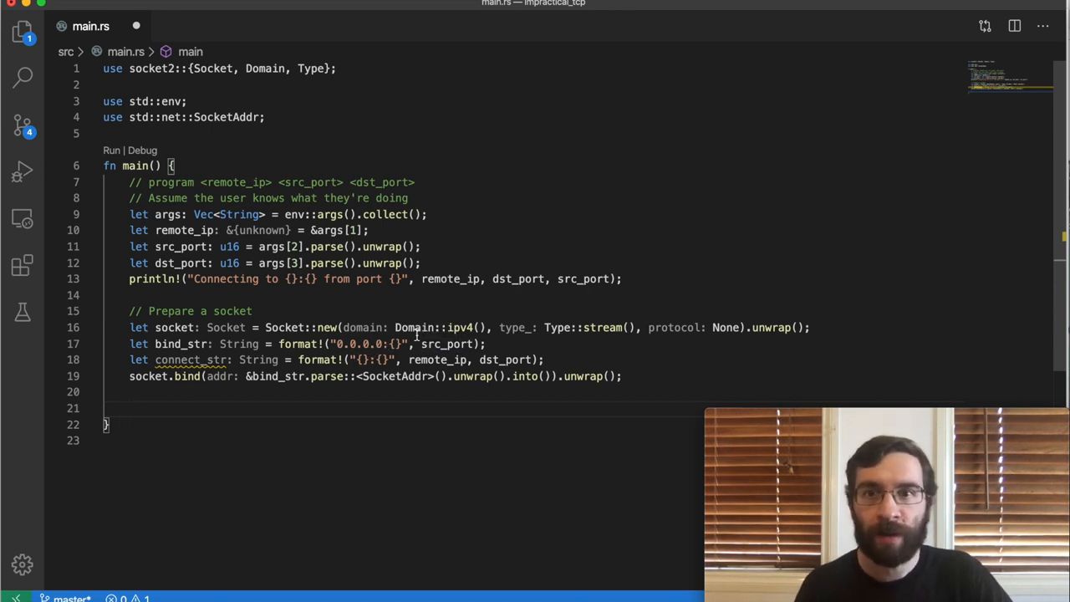
{"action": "mouse_move", "coordinate": [632, 224]}
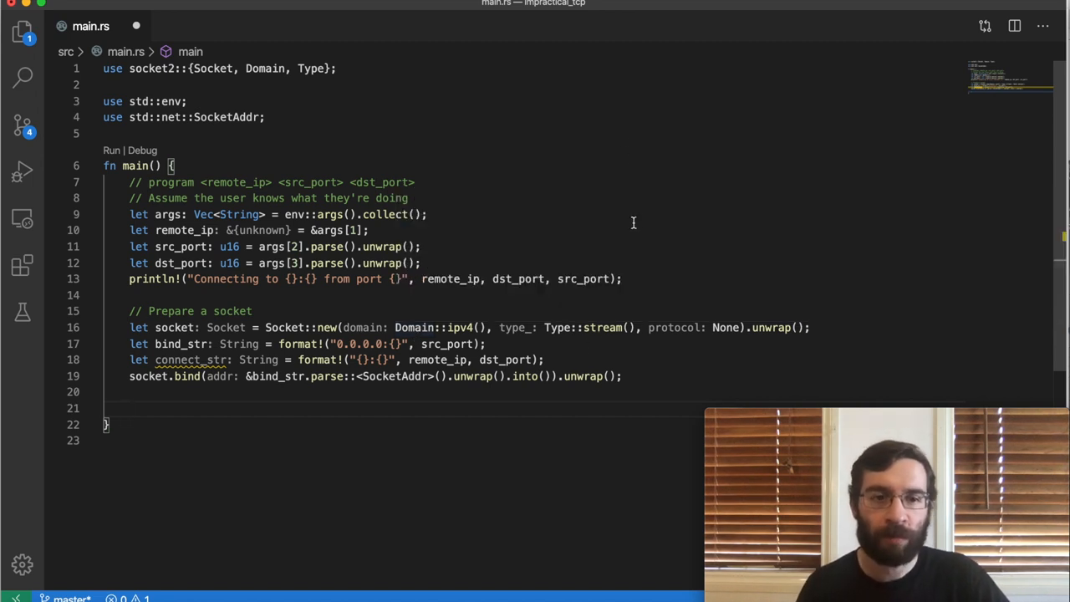
{"action": "mouse_move", "coordinate": [660, 176]}
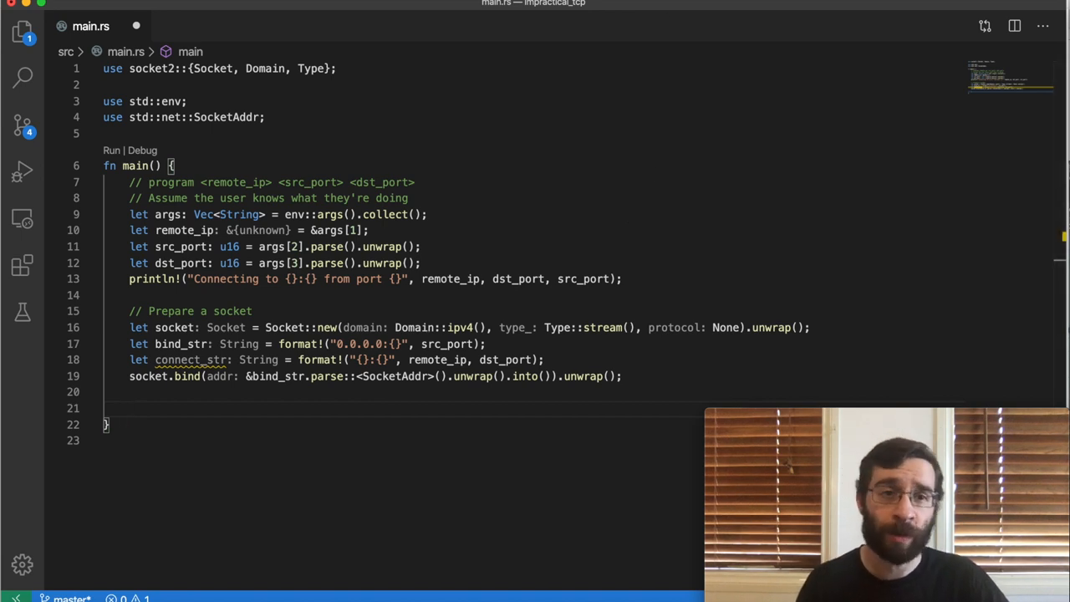
{"action": "mouse_move", "coordinate": [424, 378]}
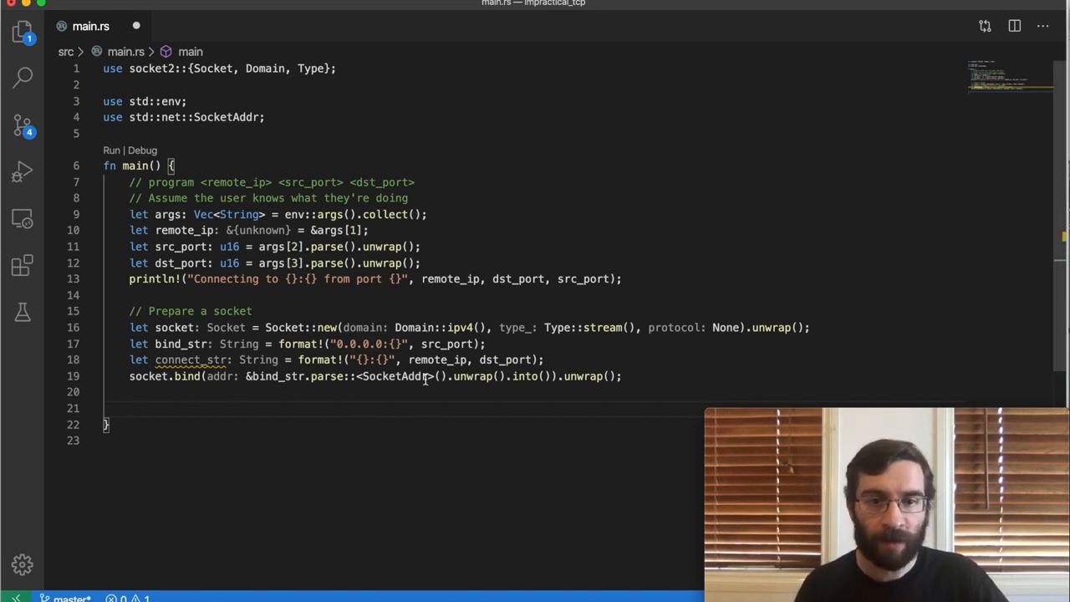
{"action": "mouse_move", "coordinate": [790, 218]}
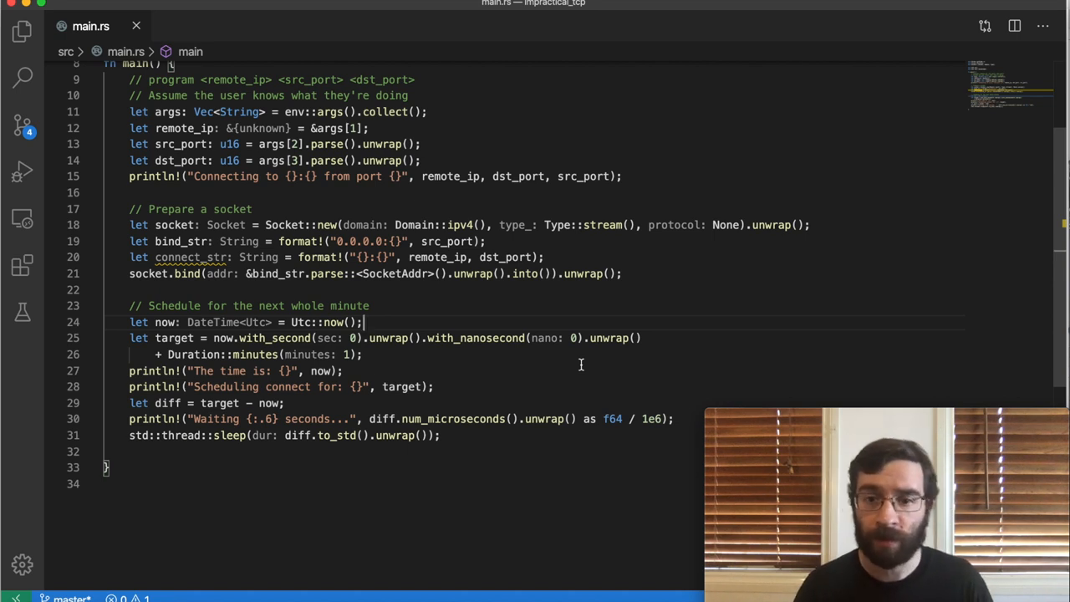
{"action": "mouse_move", "coordinate": [706, 353]}
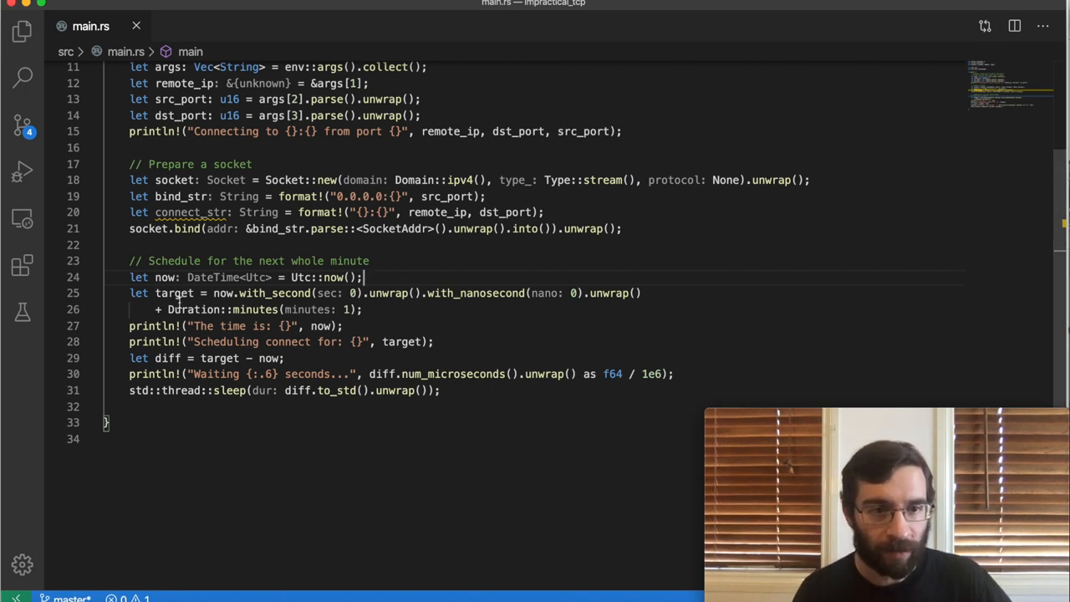
Step: Review the main.rs scheduling code that computes the next whole minute with chrono and sleeps
{"action": "scroll", "scroll_direction": "up", "scroll_amount": 3}
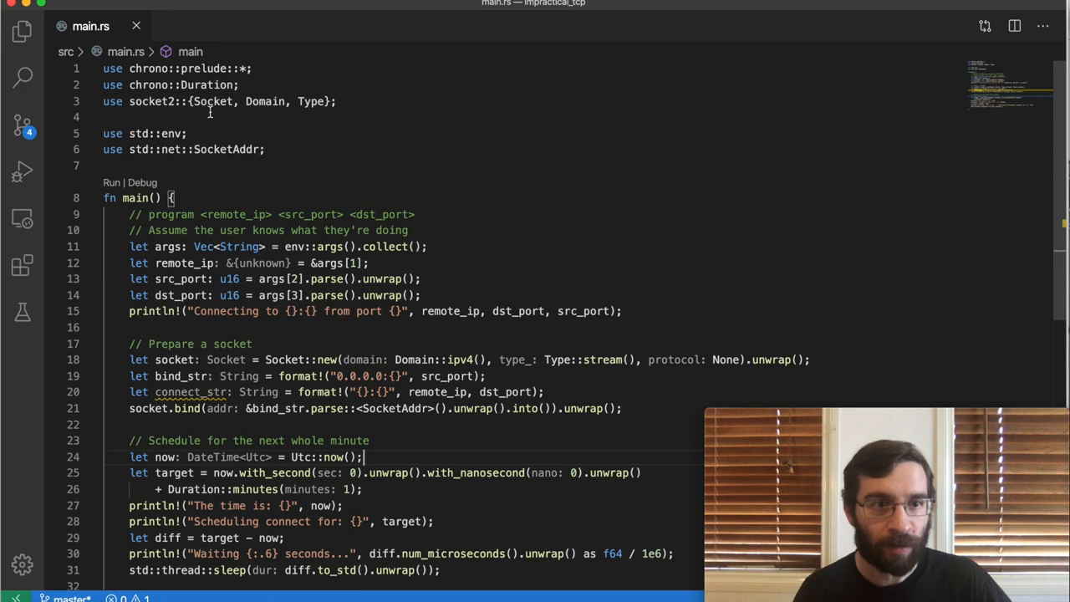
{"action": "scroll", "scroll_direction": "down", "scroll_amount": 3}
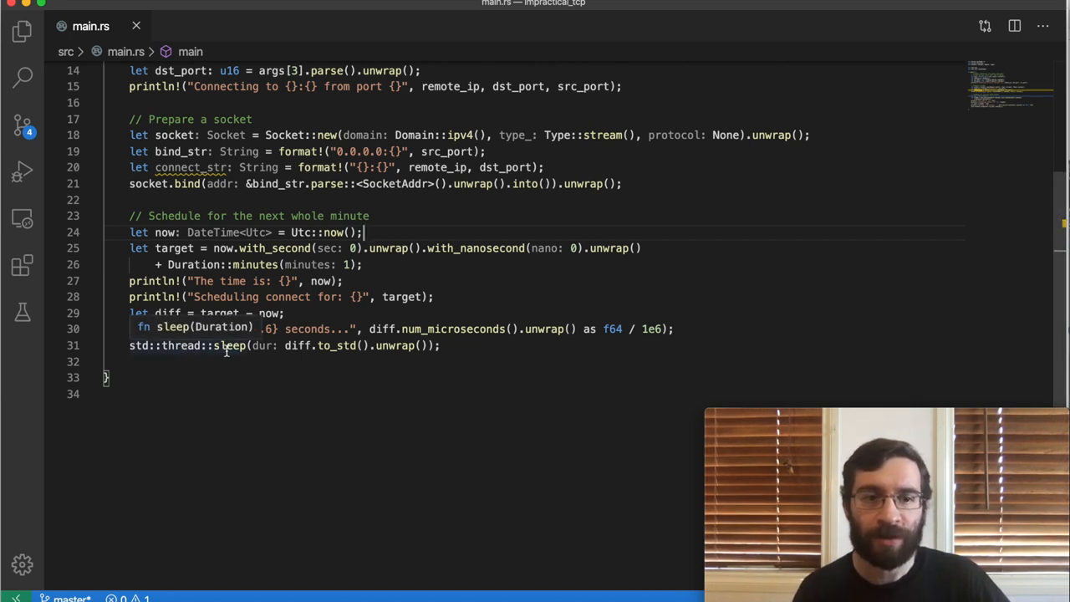
{"action": "left_click", "coordinate": [395, 406]}
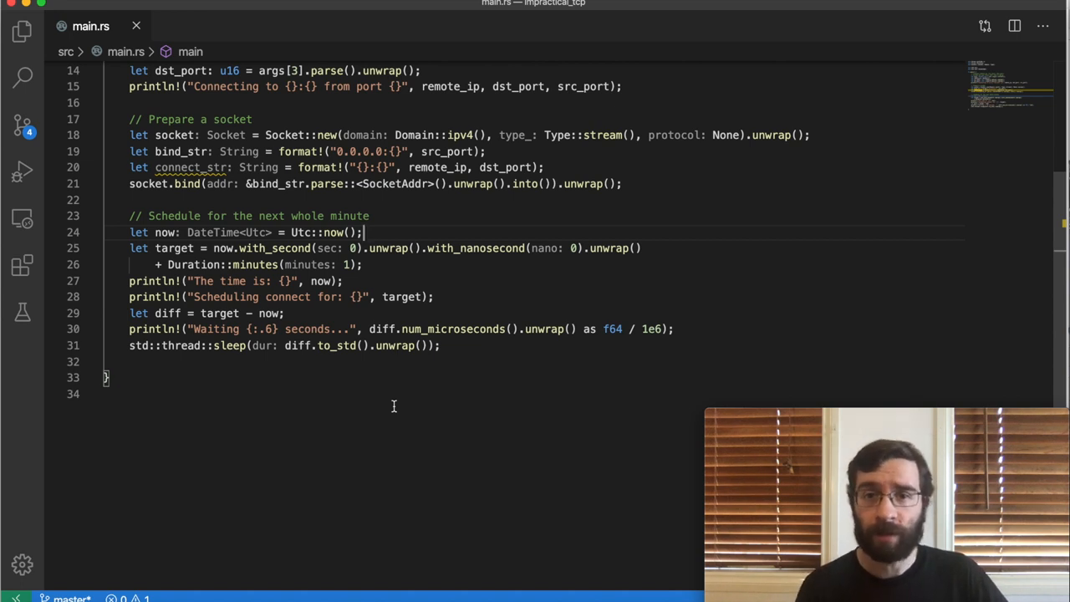
{"action": "mouse_move", "coordinate": [266, 375]}
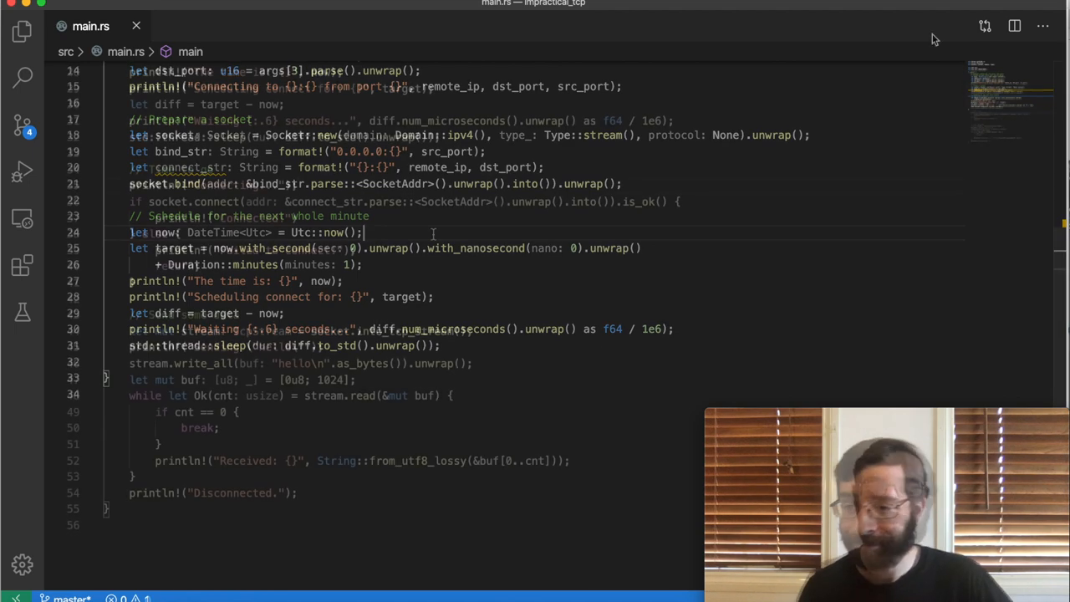
Step: Review the main.rs code that connects, writes "hello\n", and prints received data until disconnected
{"action": "scroll", "scroll_direction": "down", "scroll_amount": 3}
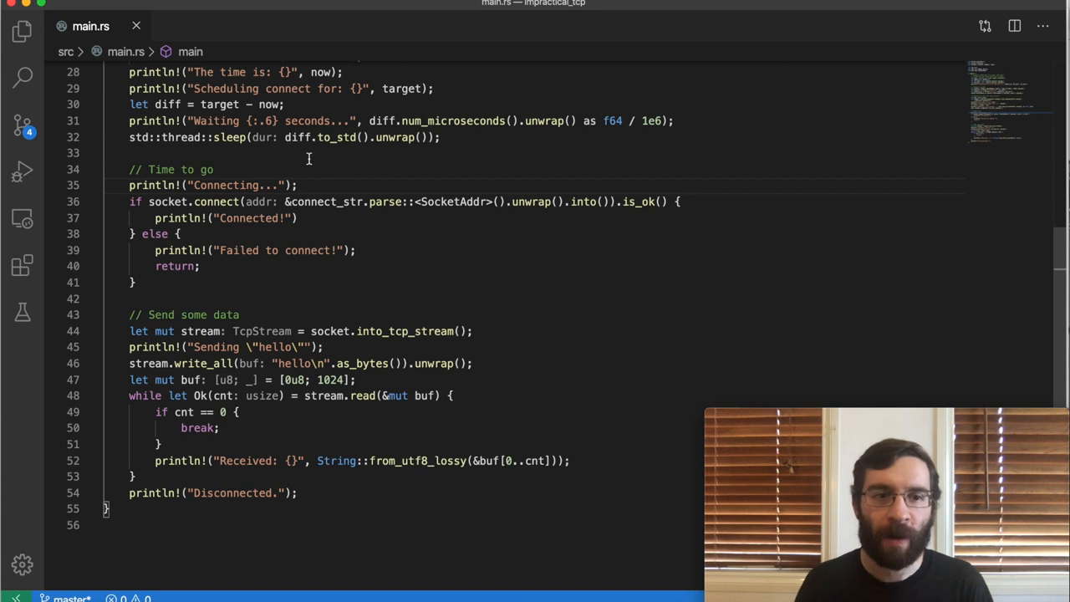
{"action": "mouse_move", "coordinate": [515, 265]}
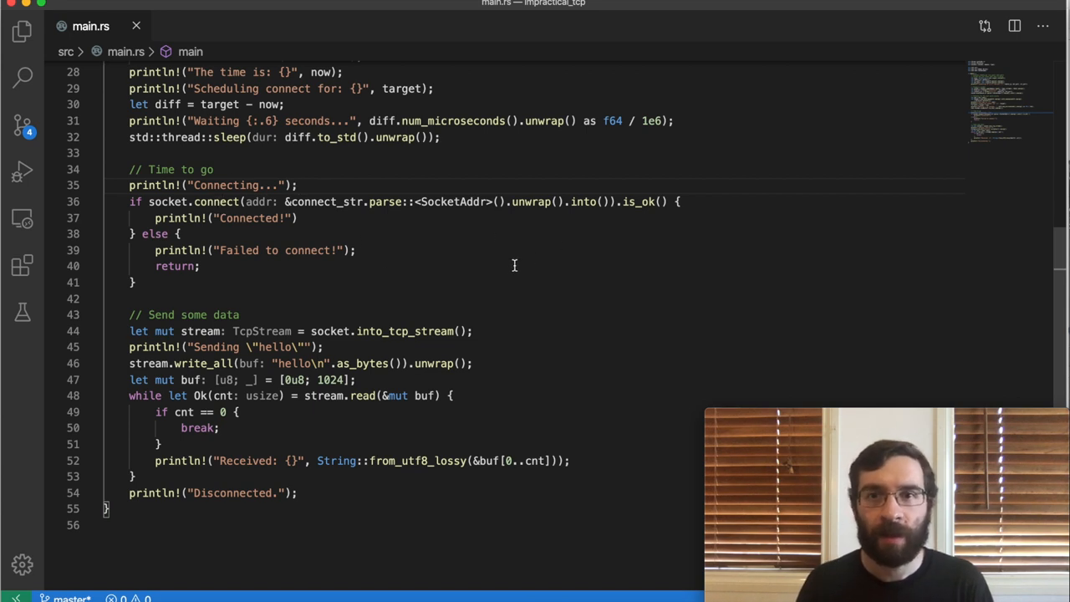
{"action": "mouse_move", "coordinate": [599, 263]}
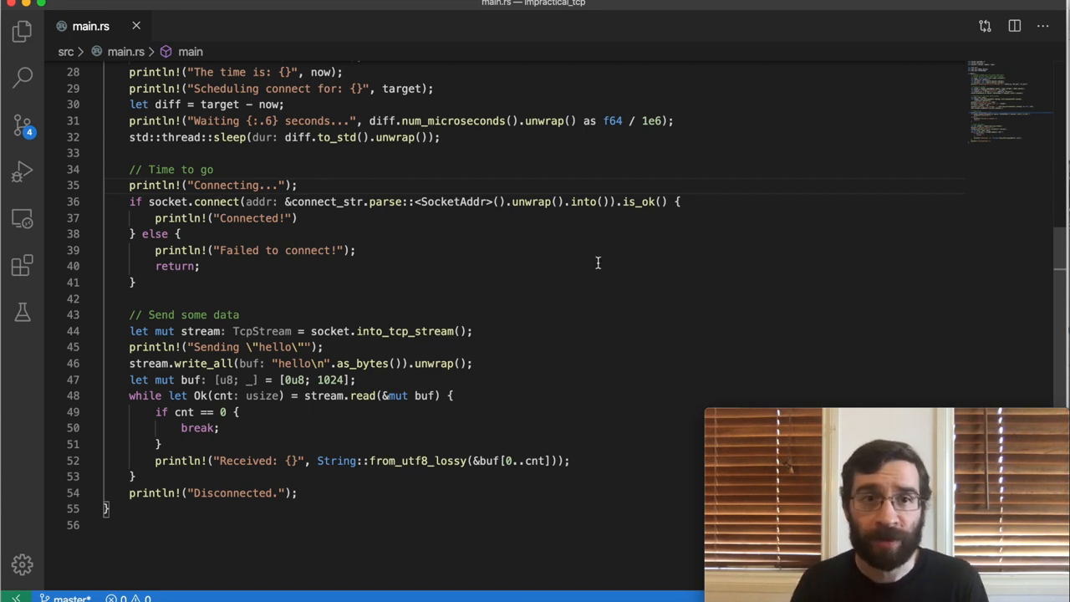
{"action": "mouse_move", "coordinate": [492, 275]}
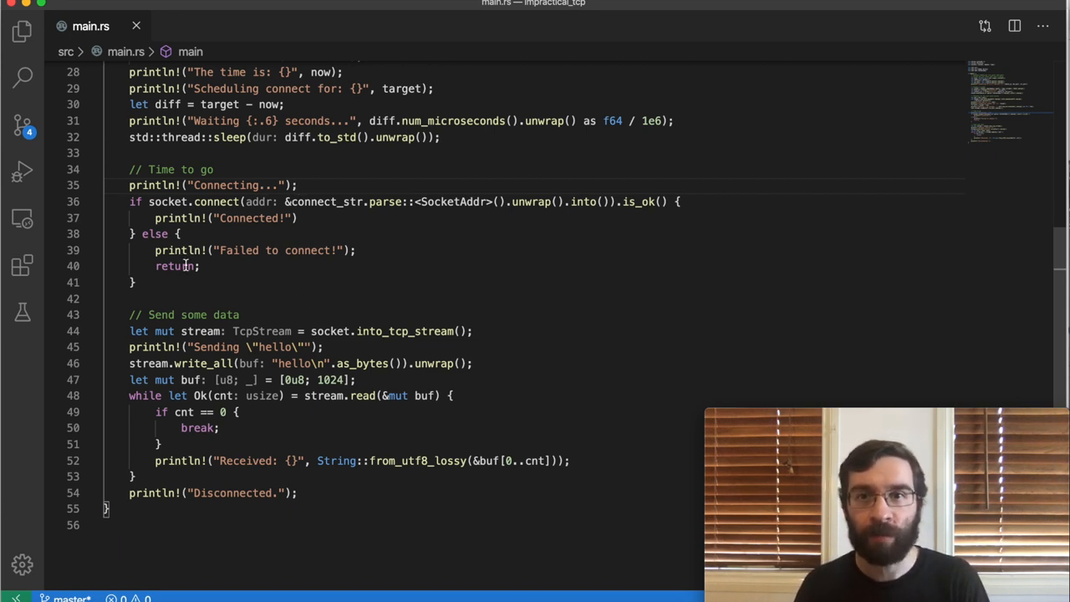
{"action": "mouse_move", "coordinate": [491, 287]}
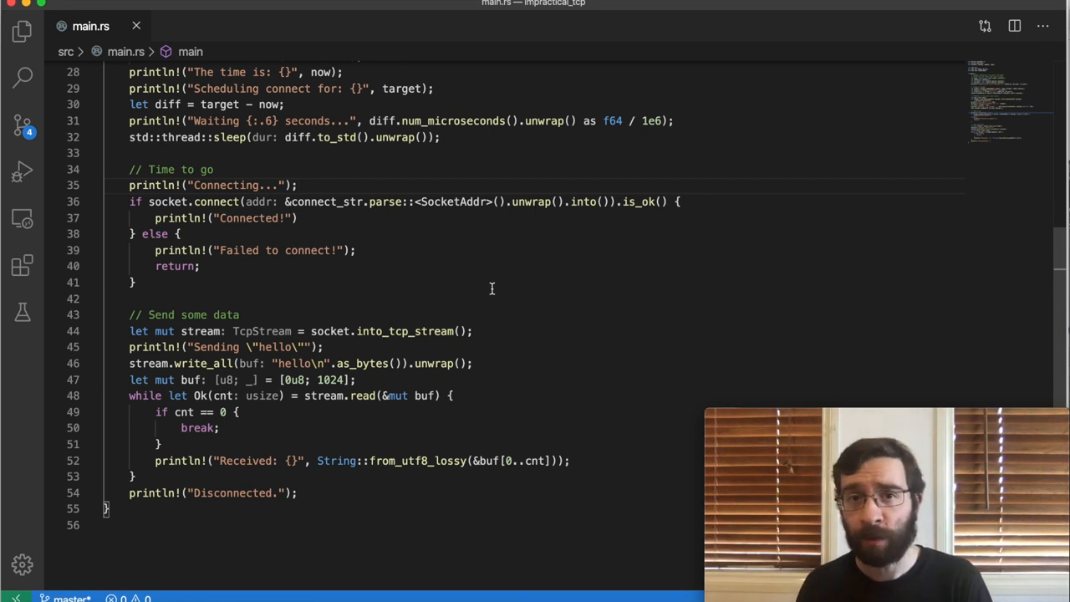
{"action": "scroll", "scroll_direction": "down", "scroll_amount": 3}
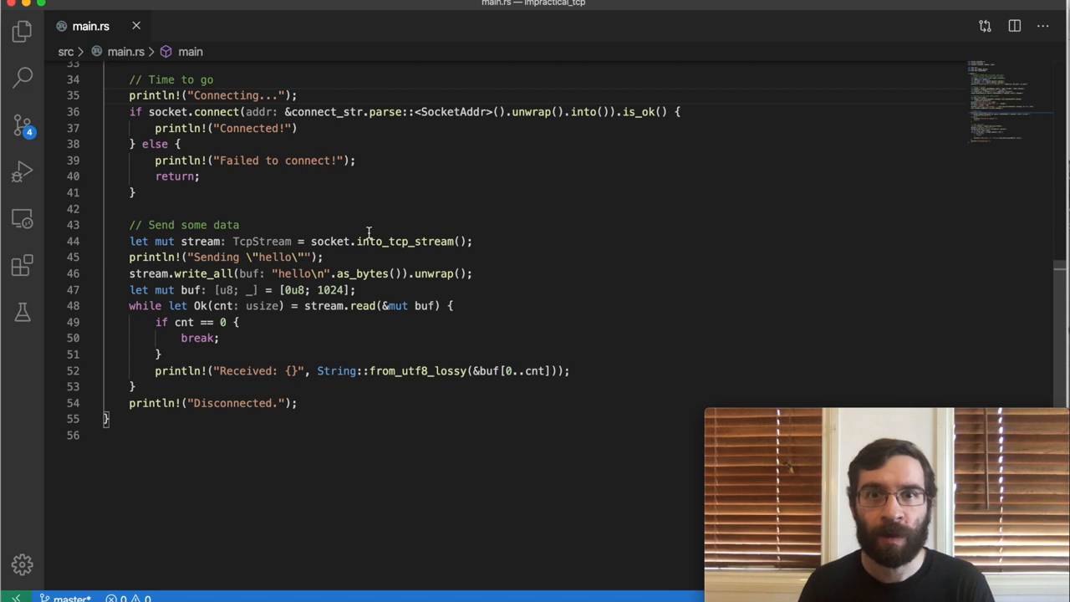
{"action": "scroll", "scroll_direction": "up", "scroll_amount": 3}
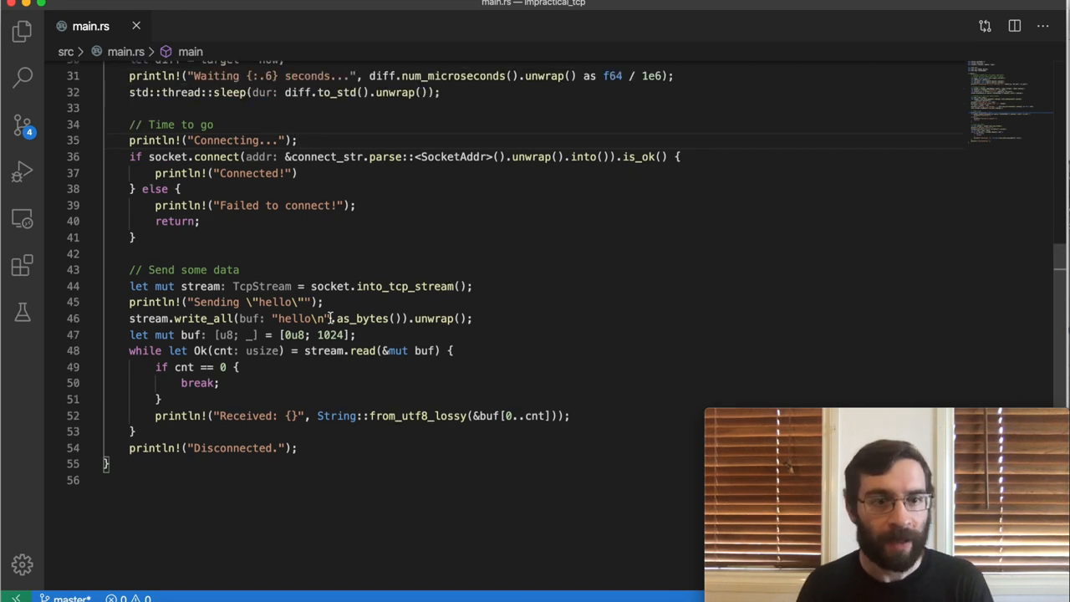
{"action": "mouse_move", "coordinate": [266, 318]}
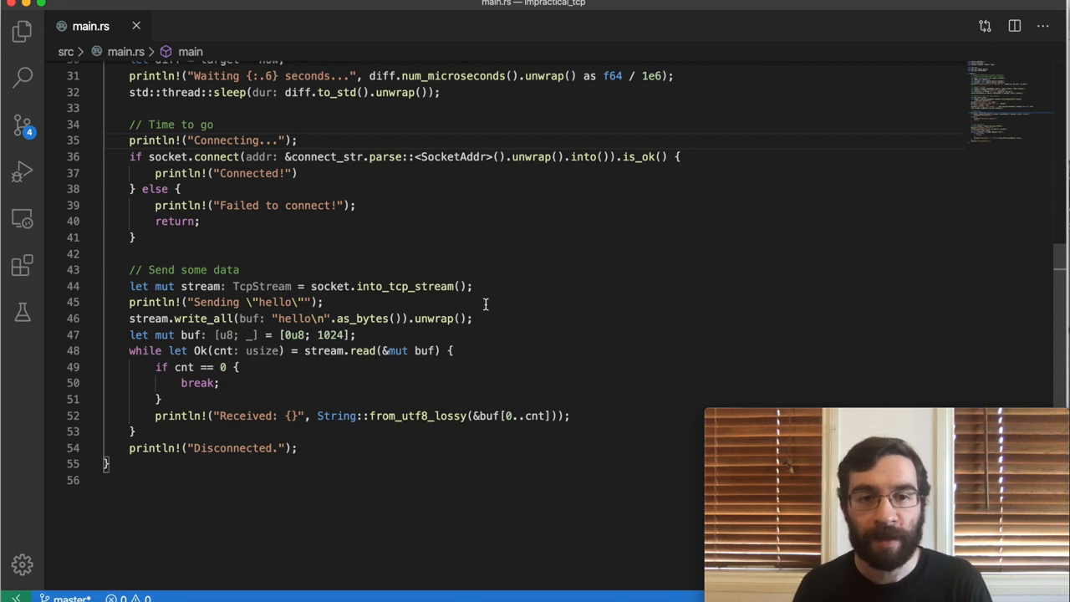
{"action": "mouse_move", "coordinate": [387, 360]}
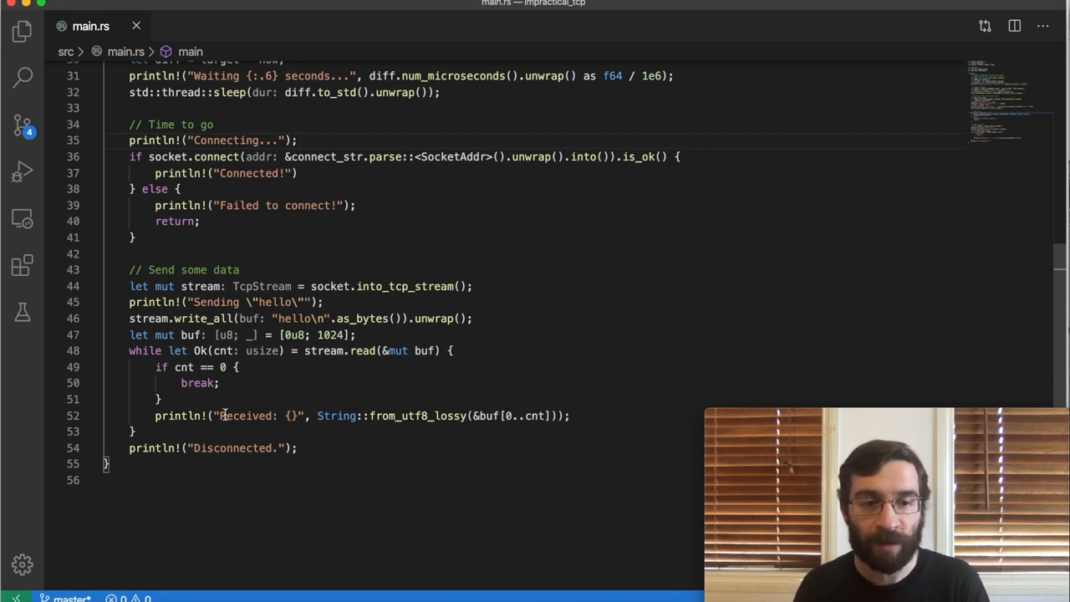
{"action": "mouse_move", "coordinate": [619, 345]}
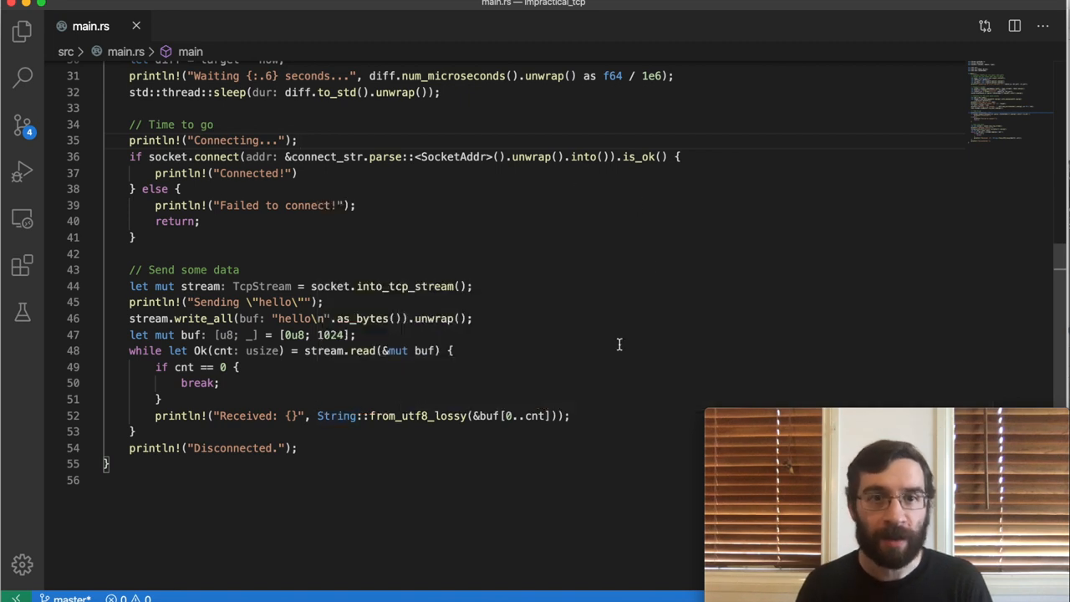
{"action": "mouse_move", "coordinate": [602, 291]}
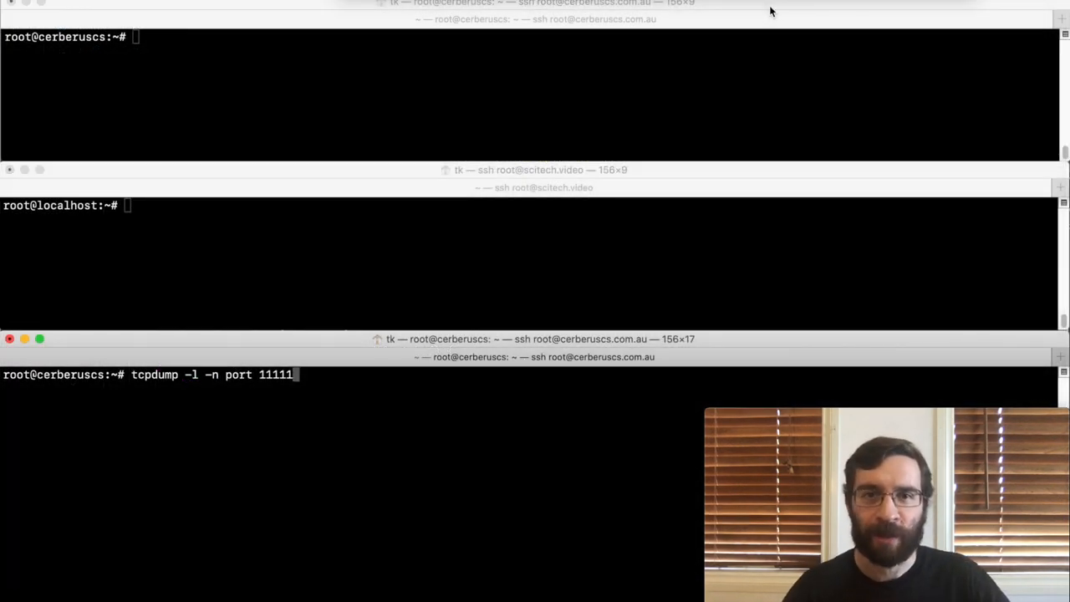
{"action": "mouse_move", "coordinate": [693, 117]}
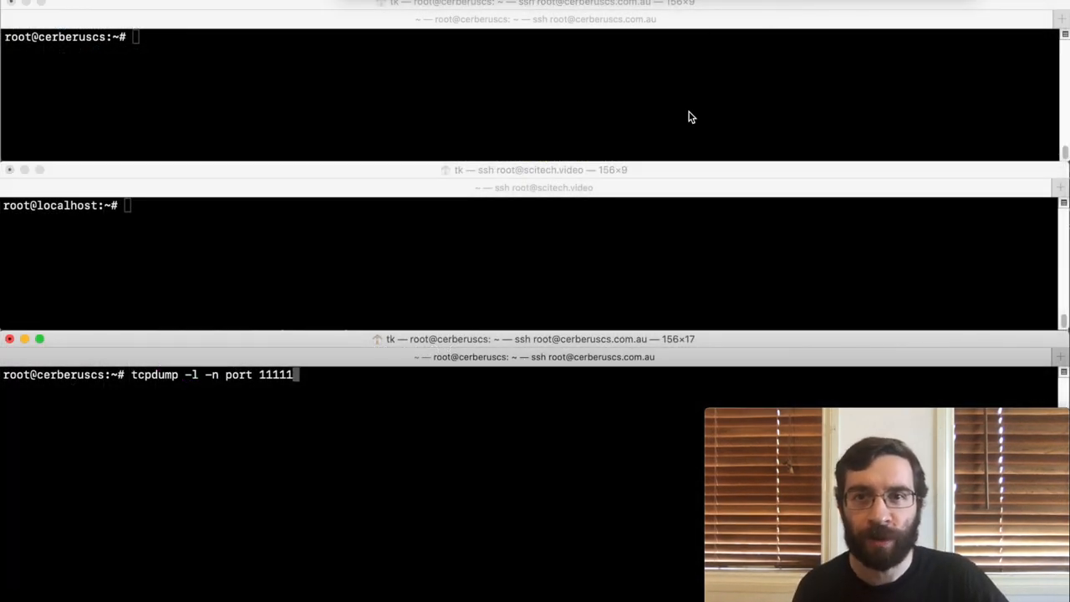
{"action": "mouse_move", "coordinate": [739, 121]}
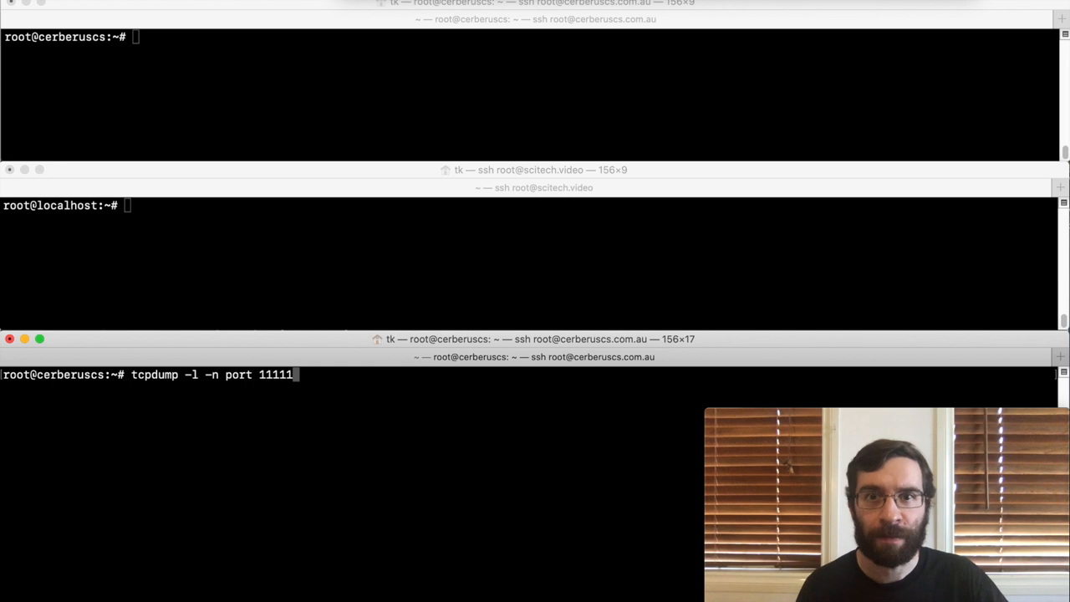
Step: Start tcpdump -l -n capturing port 11111 on eth0 in the third SSH session
{"action": "key", "text": "Return"}
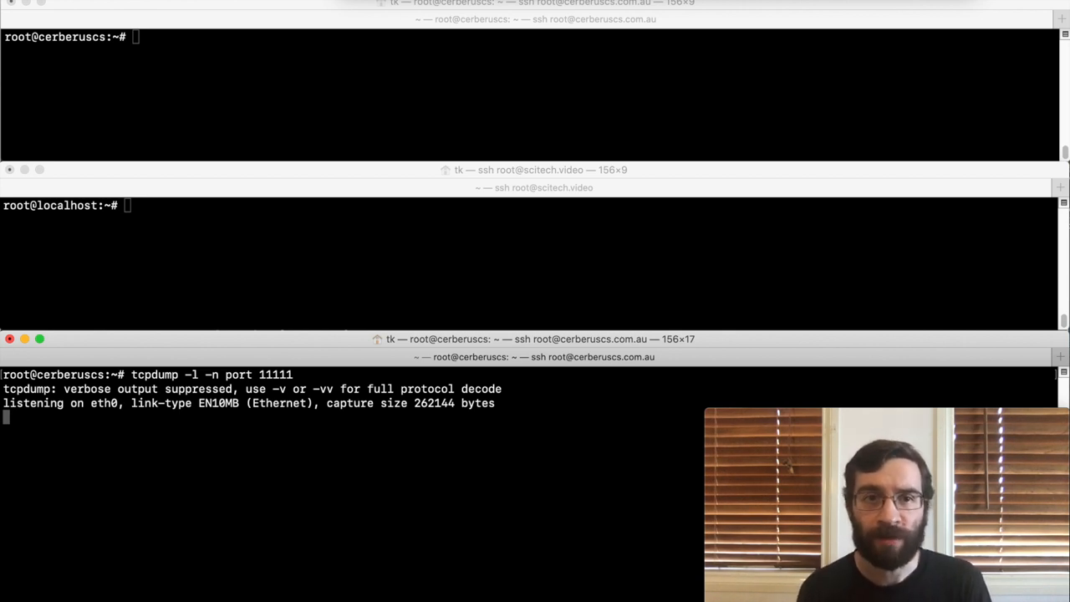
{"action": "mouse_move", "coordinate": [513, 254]}
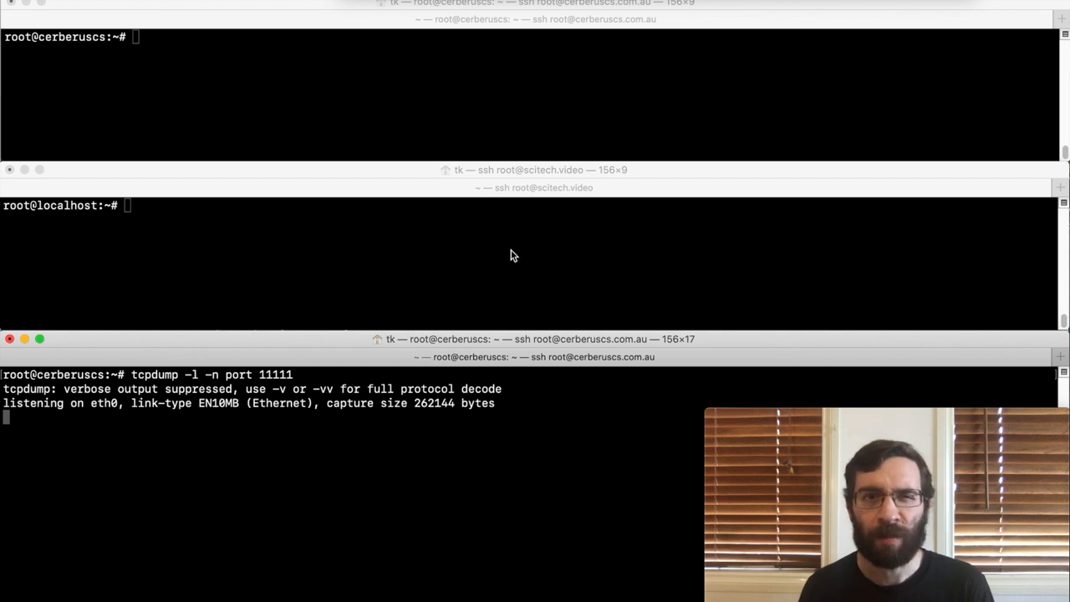
{"action": "mouse_move", "coordinate": [535, 92]}
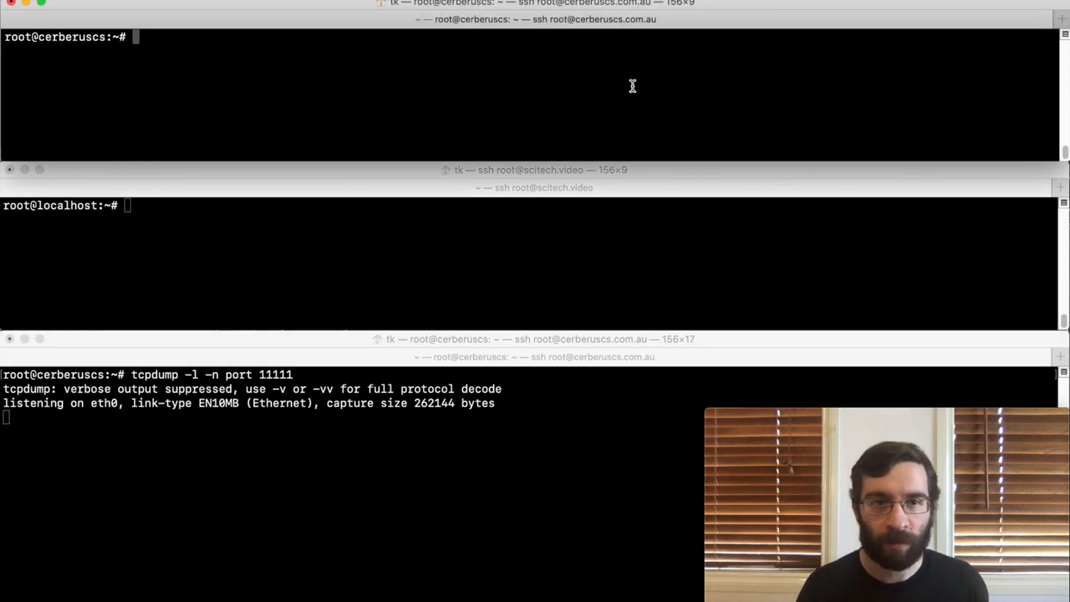
Step: Run ntpdate -q pool.ntp.org on the second host, confirming a millisecond offset, then check date
{"action": "type", "text": "ntpdate -q pool.ntp.org"}
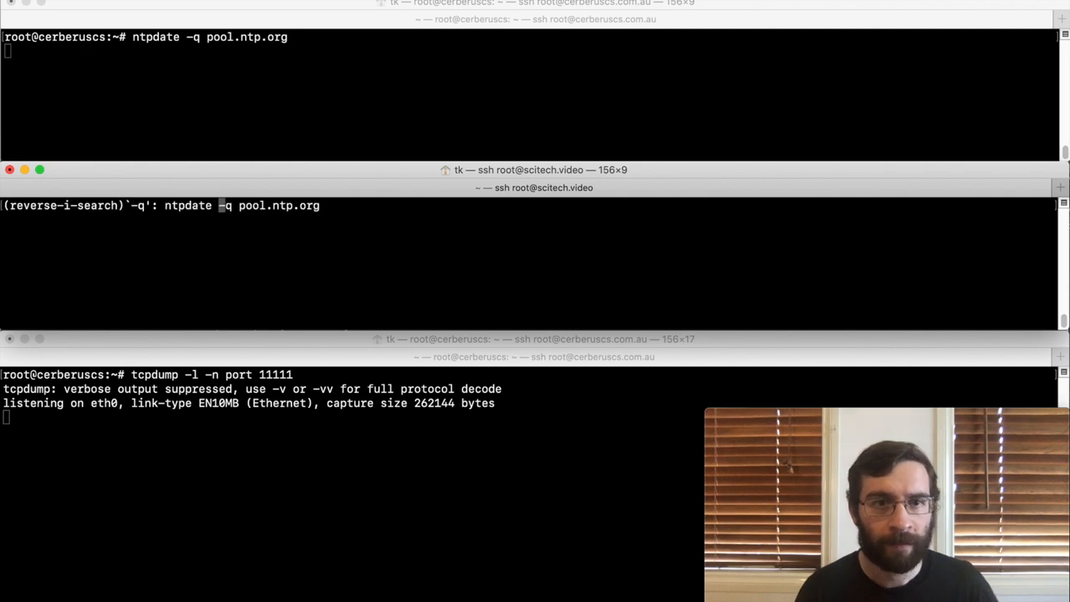
{"action": "key", "text": "Return"}
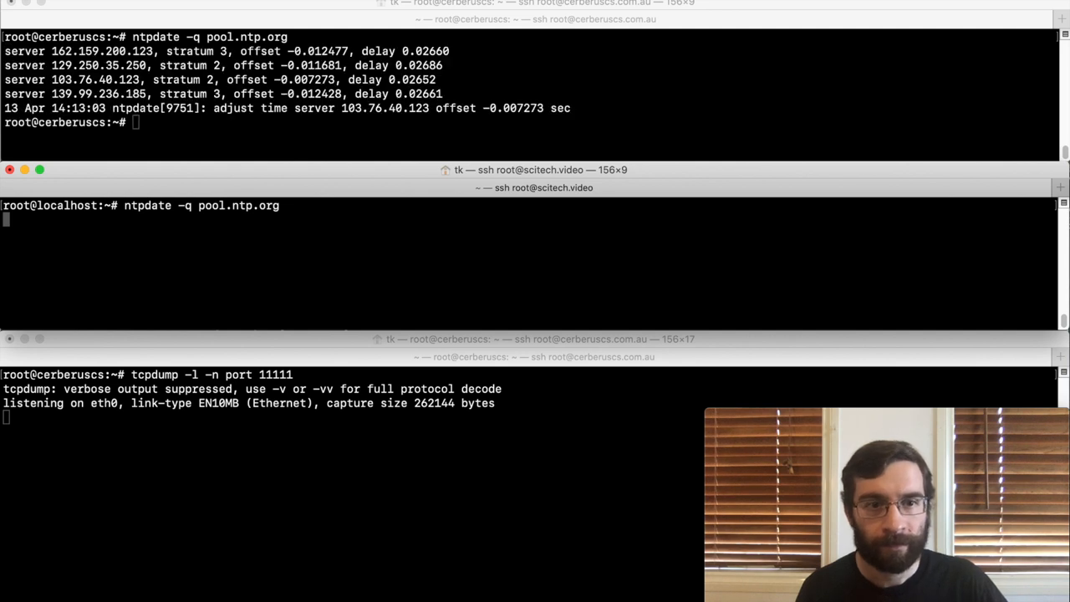
{"action": "mouse_move", "coordinate": [515, 201]}
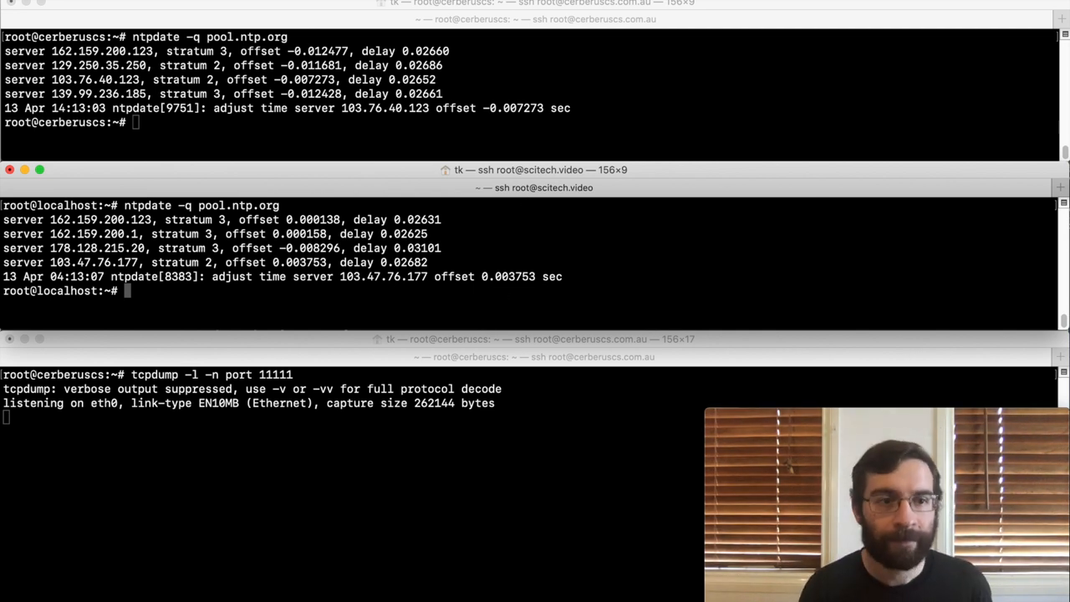
{"action": "type", "text": "date"}
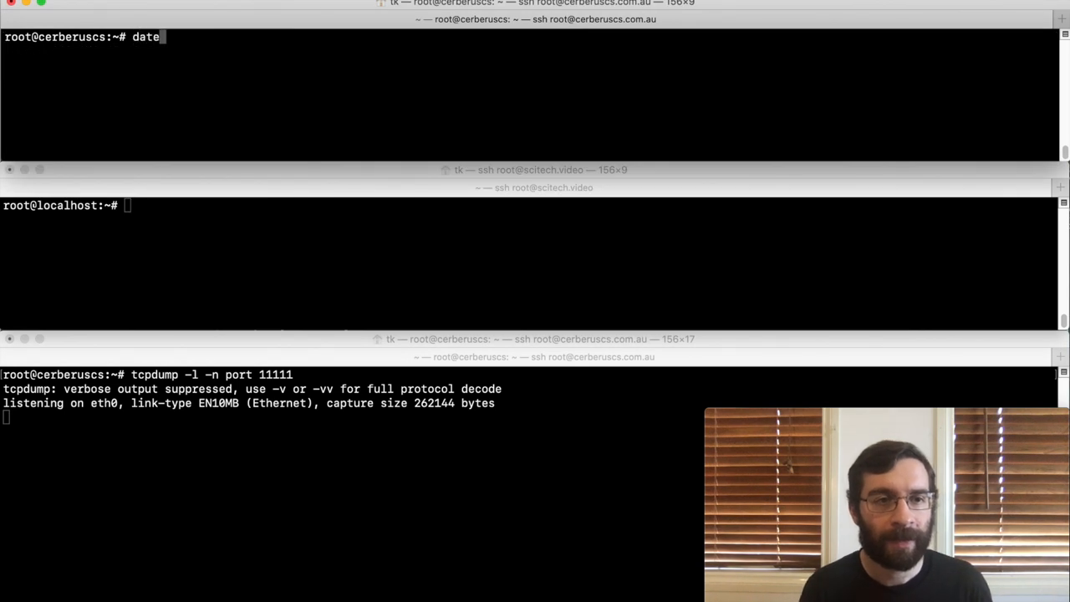
{"action": "key", "text": "ctrl+c"}
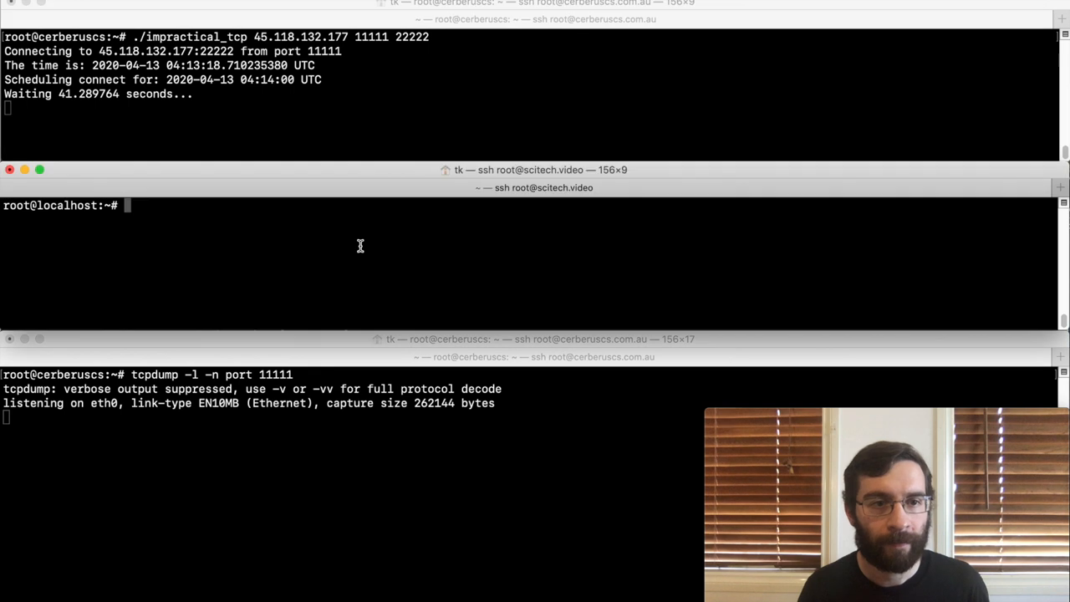
{"action": "type", "text": "./impractical_tcp 43.229.61.78 22222 11111"}
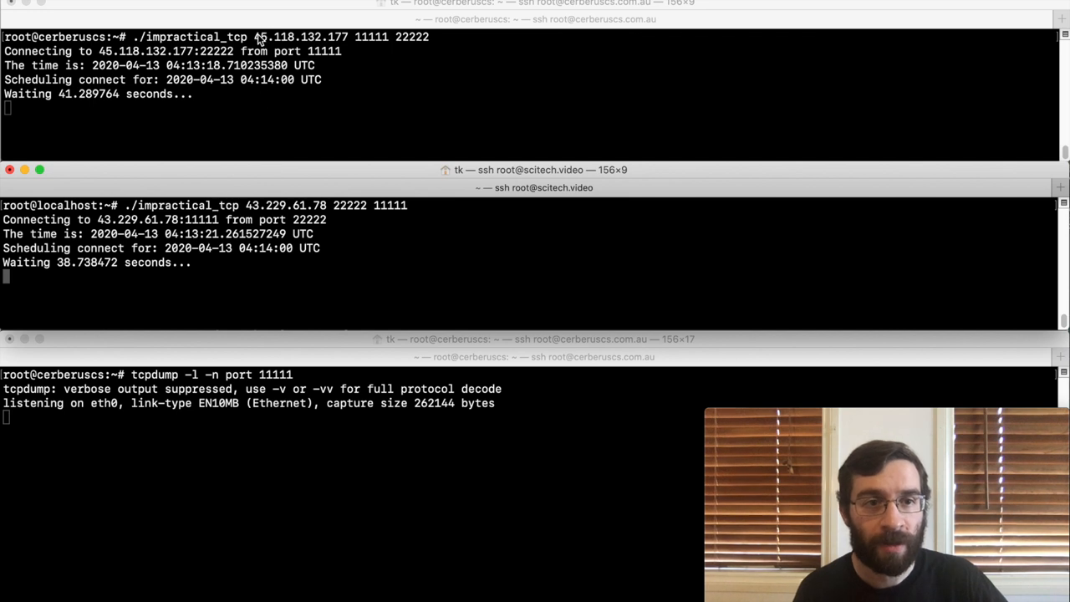
{"action": "mouse_move", "coordinate": [267, 209]}
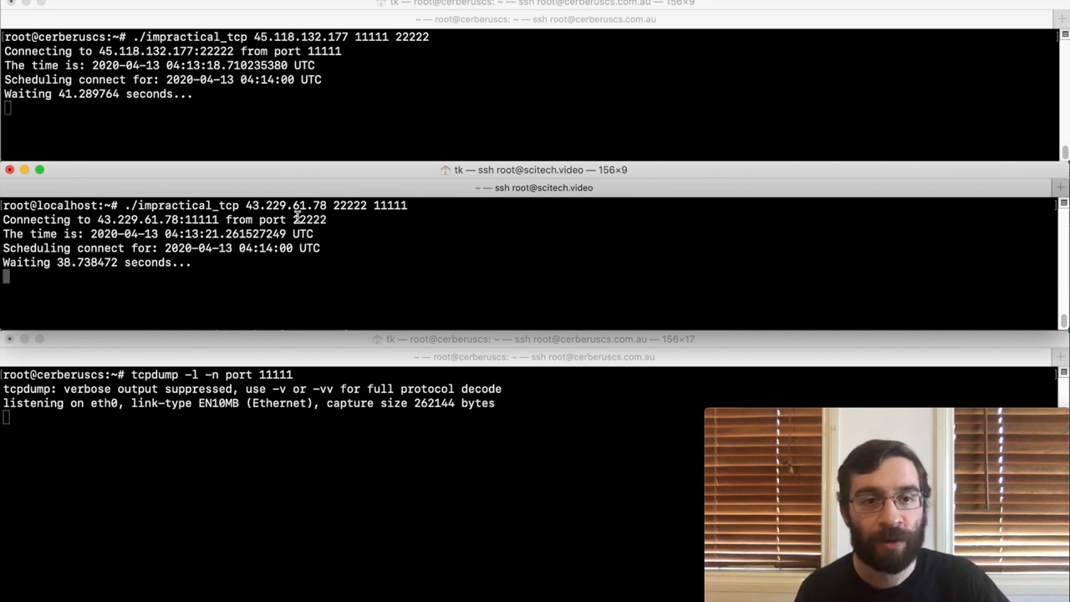
{"action": "mouse_move", "coordinate": [358, 43]}
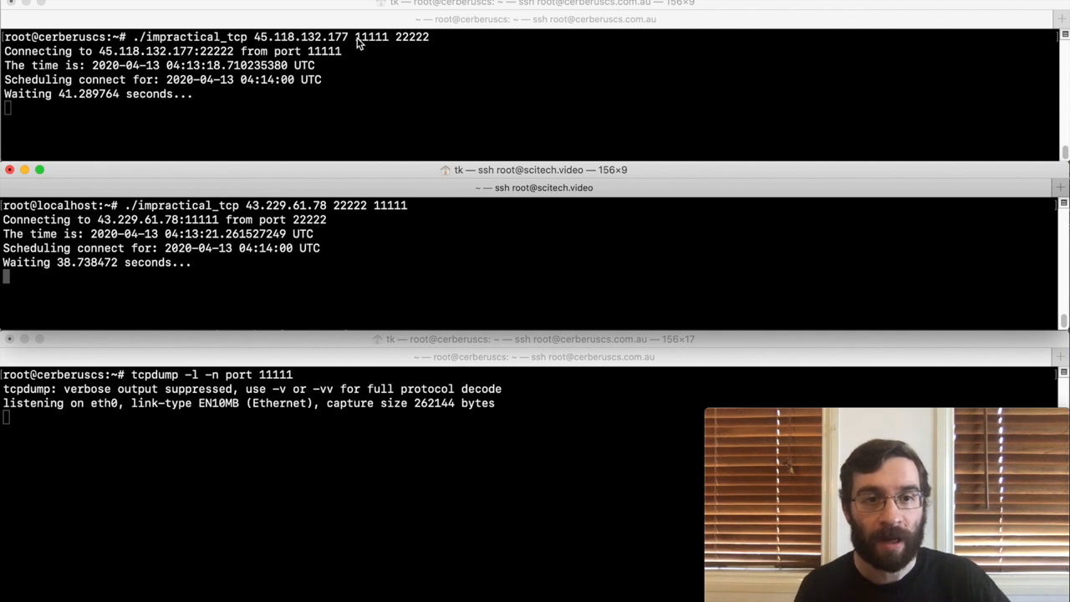
{"action": "mouse_move", "coordinate": [395, 43]}
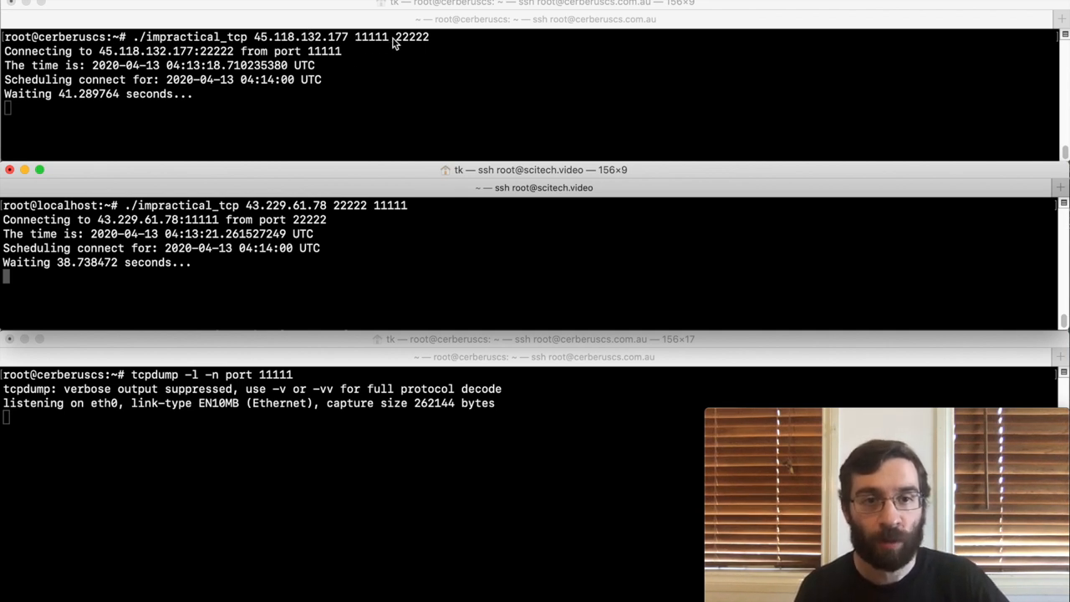
{"action": "mouse_move", "coordinate": [392, 207]}
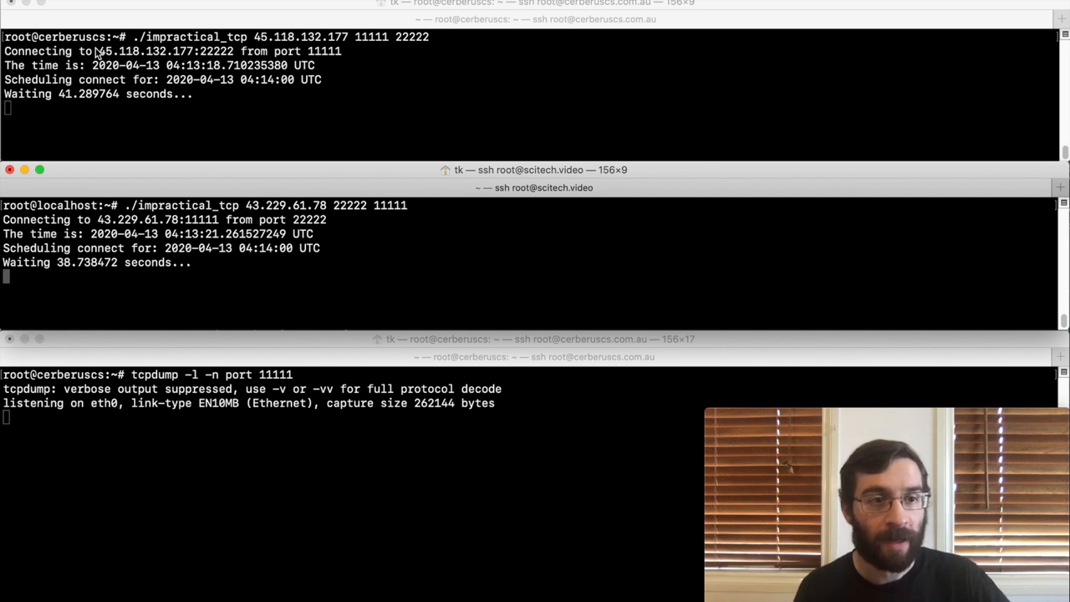
{"action": "mouse_move", "coordinate": [282, 90]}
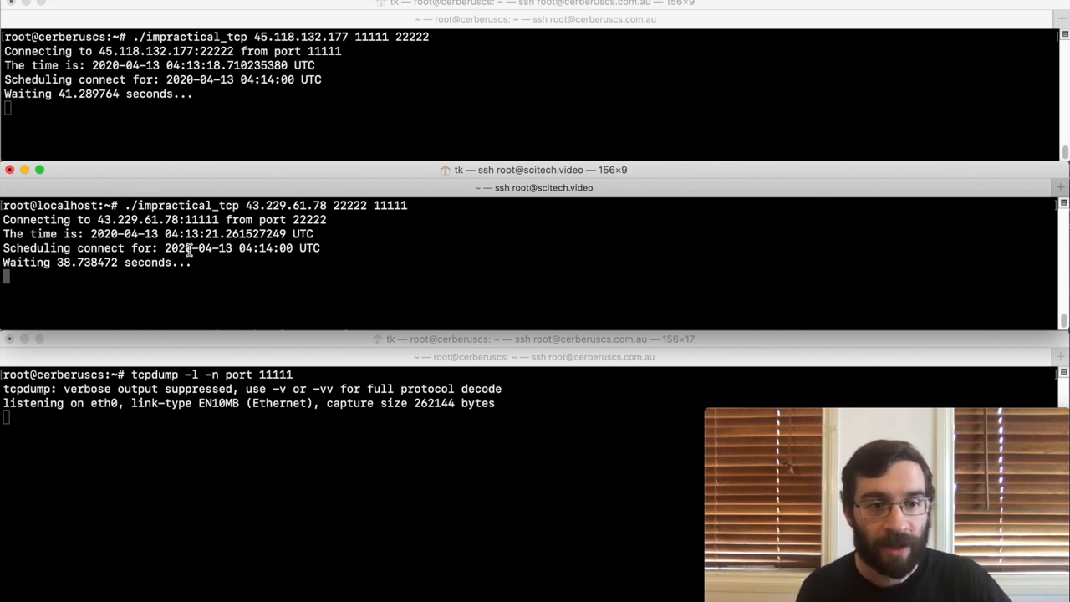
{"action": "mouse_move", "coordinate": [516, 218]}
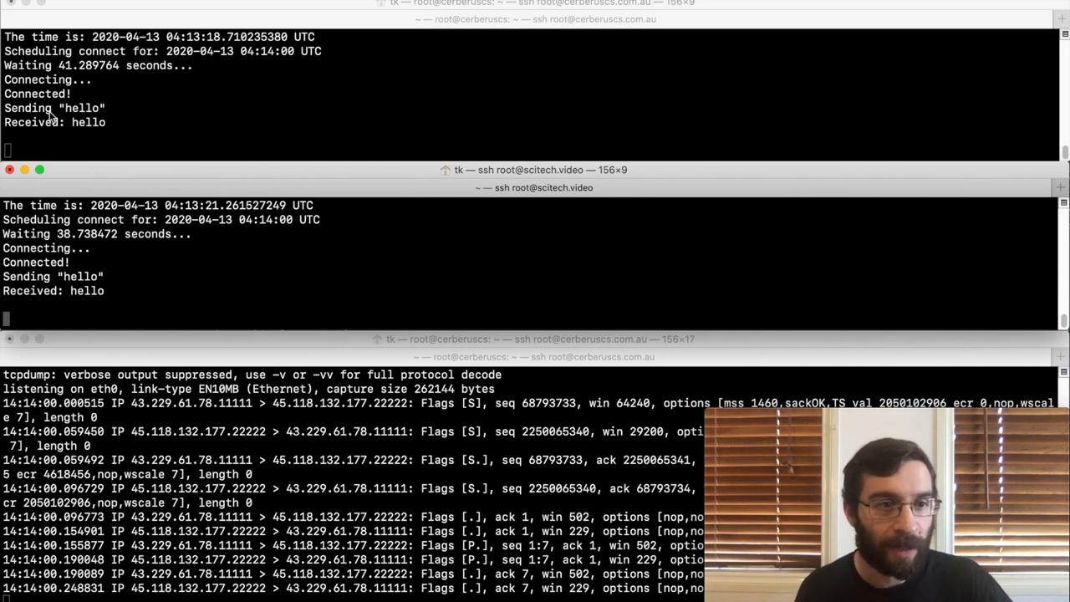
{"action": "mouse_move", "coordinate": [130, 304]}
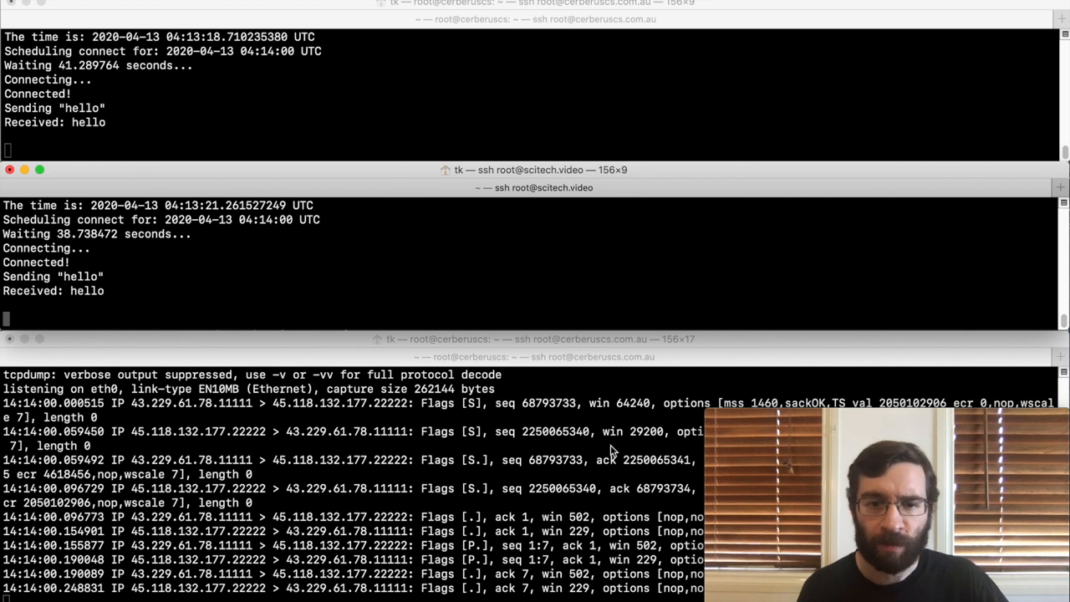
{"action": "mouse_move", "coordinate": [609, 492]}
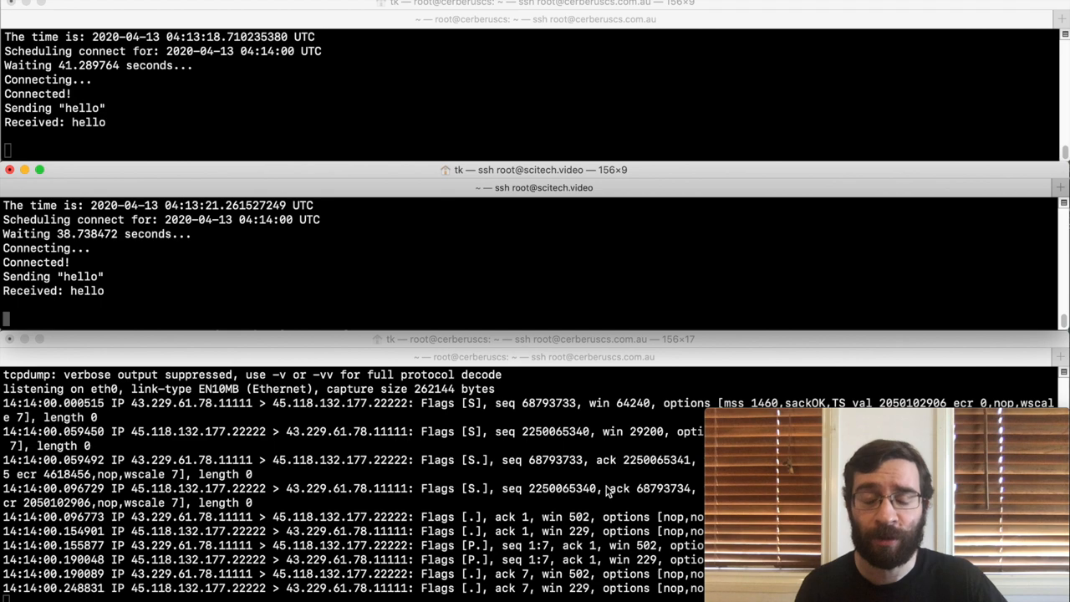
{"action": "mouse_move", "coordinate": [528, 566]}
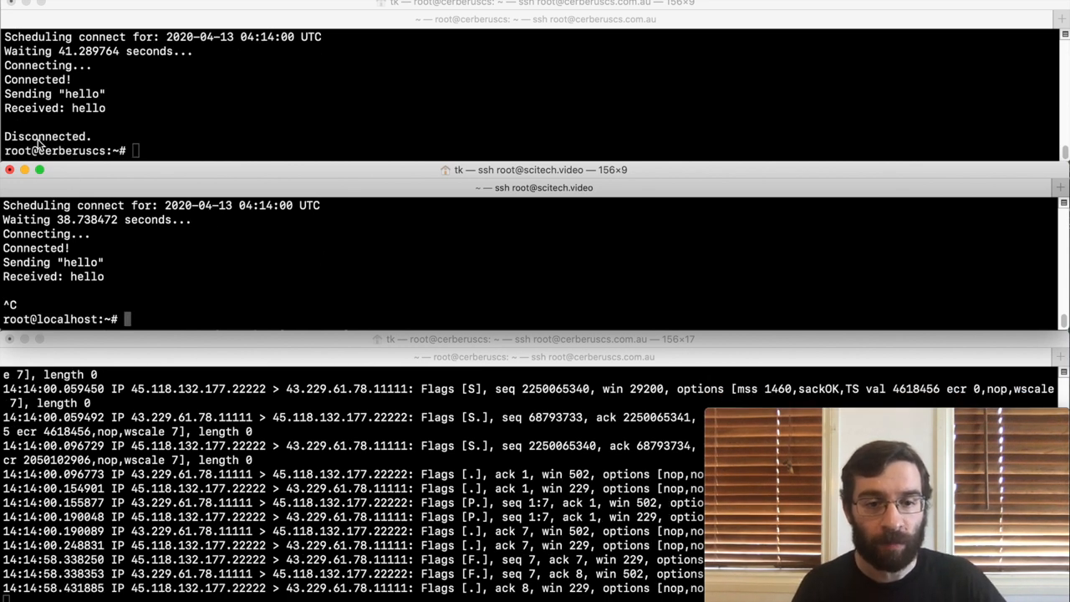
{"action": "mouse_move", "coordinate": [478, 237]}
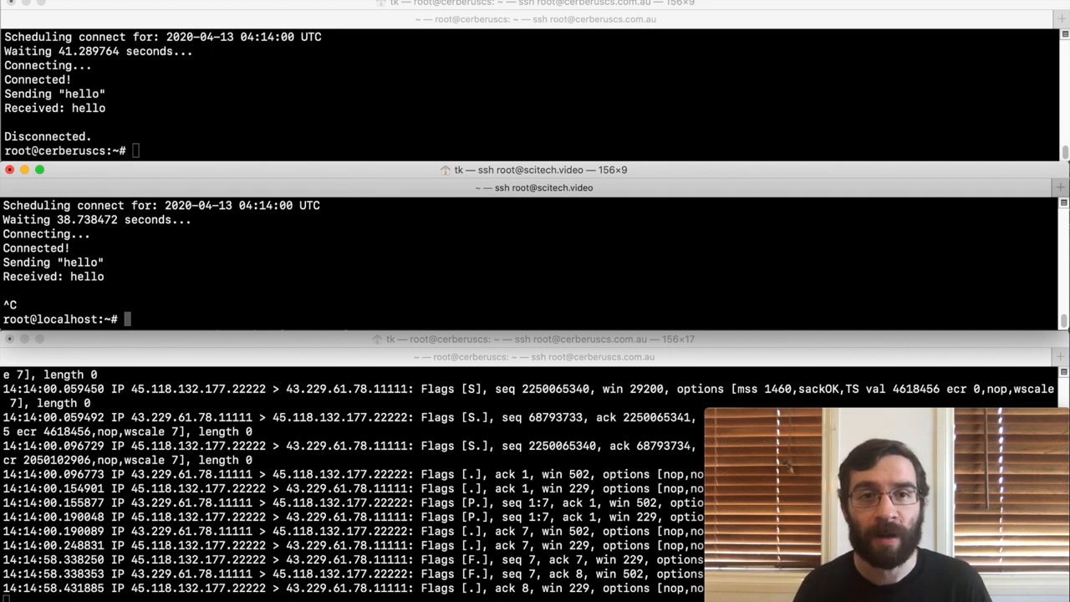
Step: Activate the first host's terminal to run the date command
{"action": "left_click", "coordinate": [535, 84]}
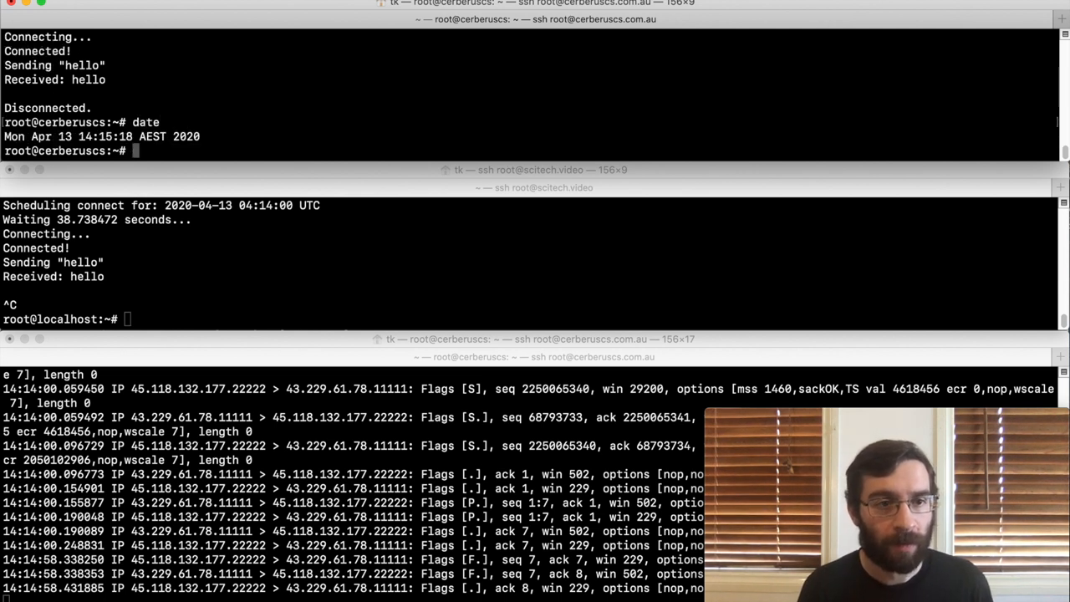
Step: Schedule echo "date +%T -s 14:16:01" | at 1416 on the first host, correcting the garbled time
{"action": "type", "text": "echo"}
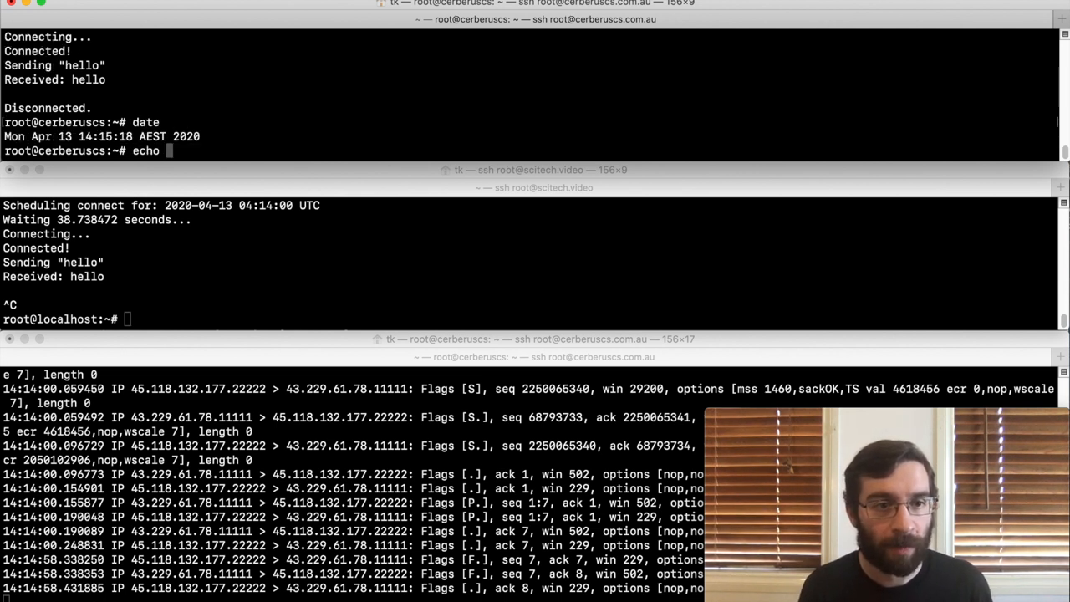
{"action": "type", "text": "\"date +"}
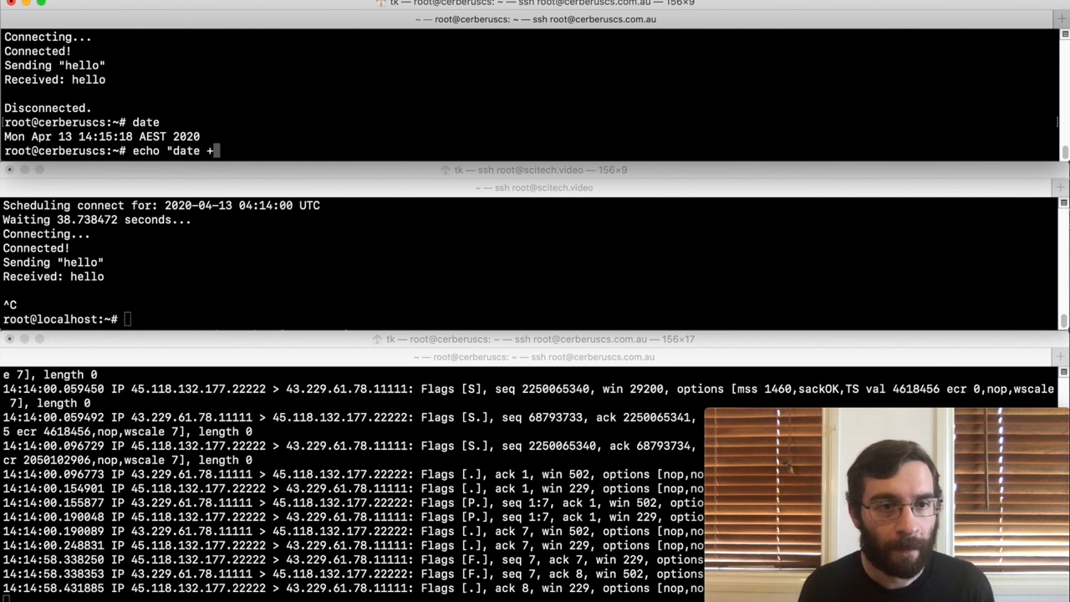
{"action": "type", "text": "%T -s"}
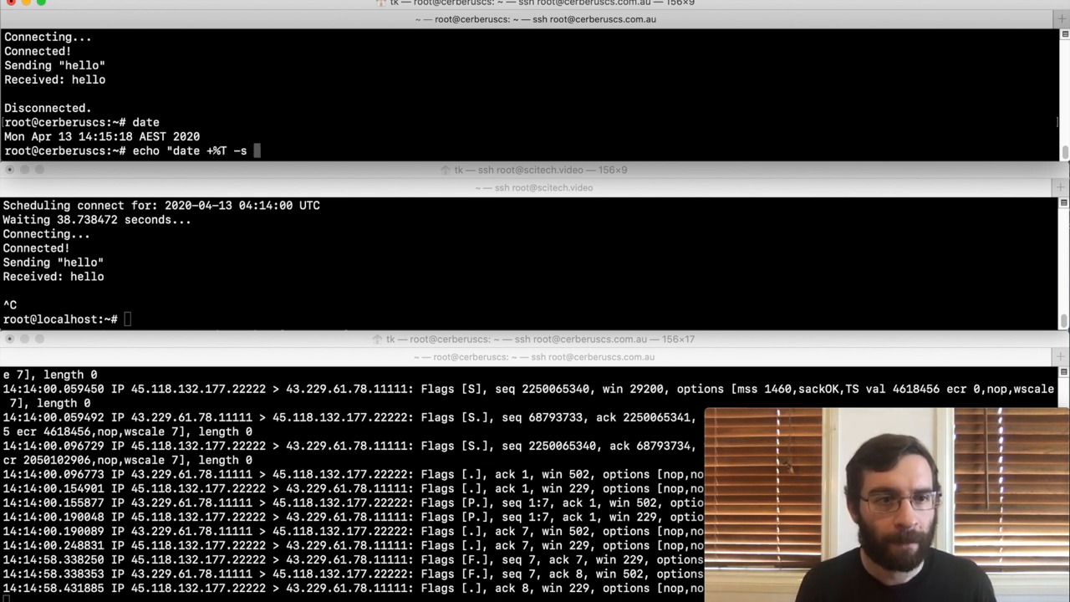
{"action": "type", "text": "14:15"}
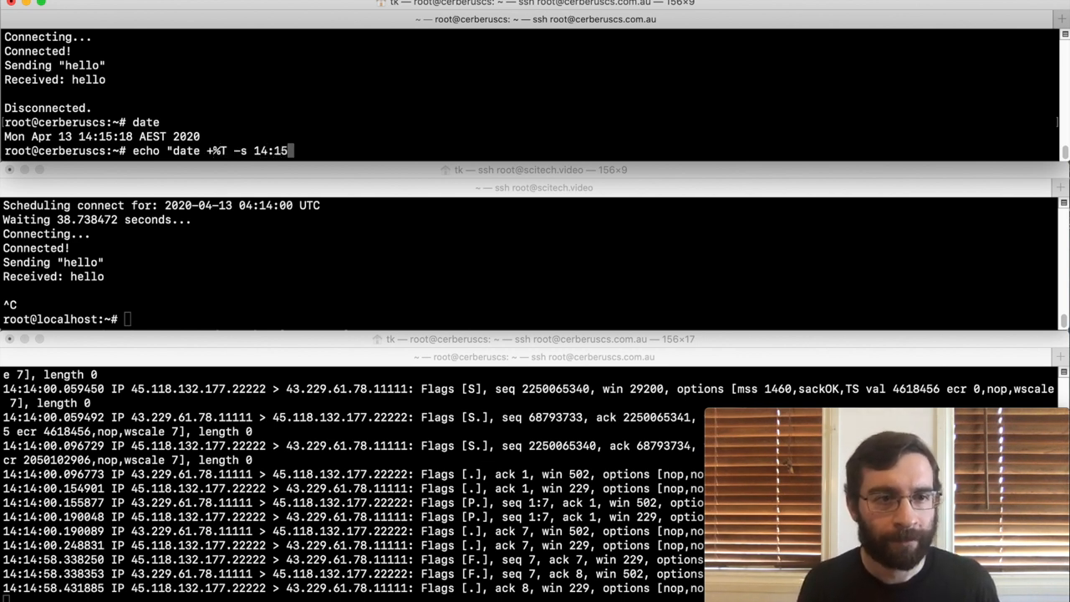
{"action": "type", "text": ":01\" | at 14:16:00"}
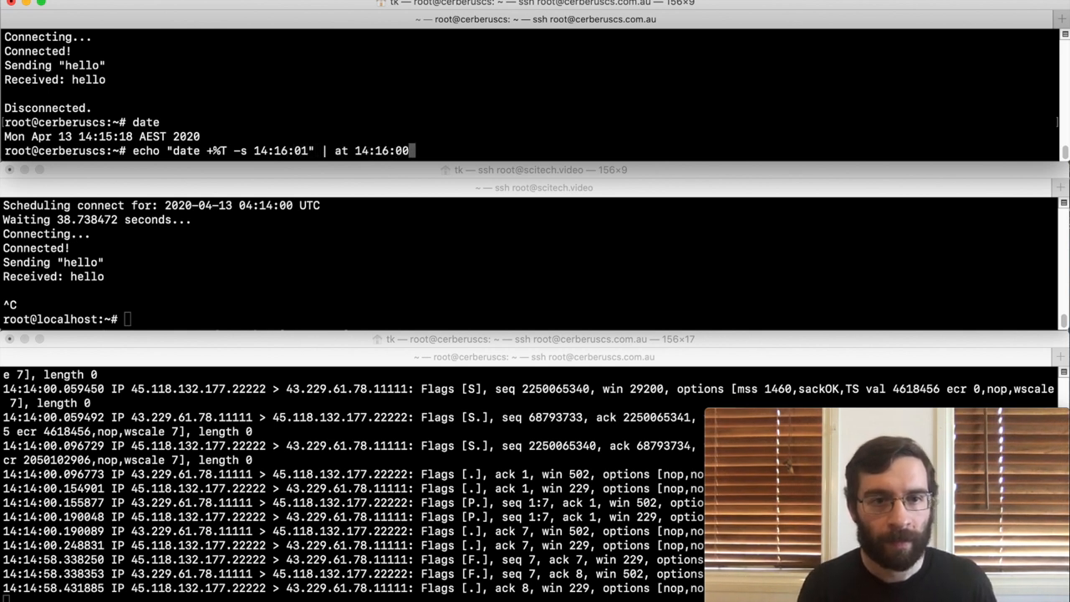
{"action": "key", "text": "Return"}
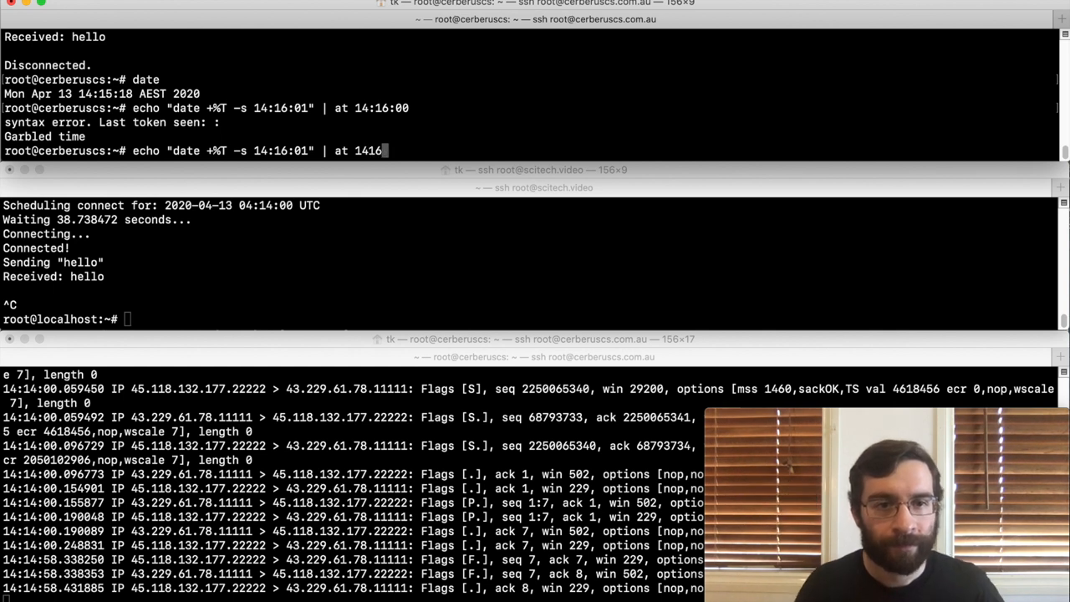
{"action": "key", "text": "Return"}
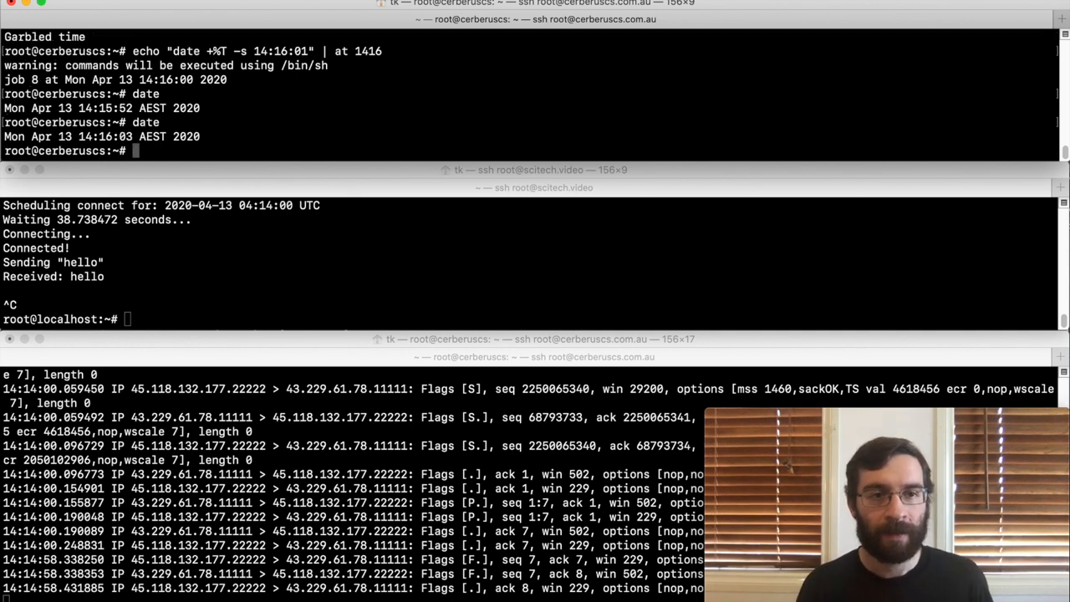
Step: Run ntpdate -q pool.ntp.org showing the first host about -0.73 s off, and recall the impractical_tcp command
{"action": "type", "text": "ntpdate -q pool.ntp.org"}
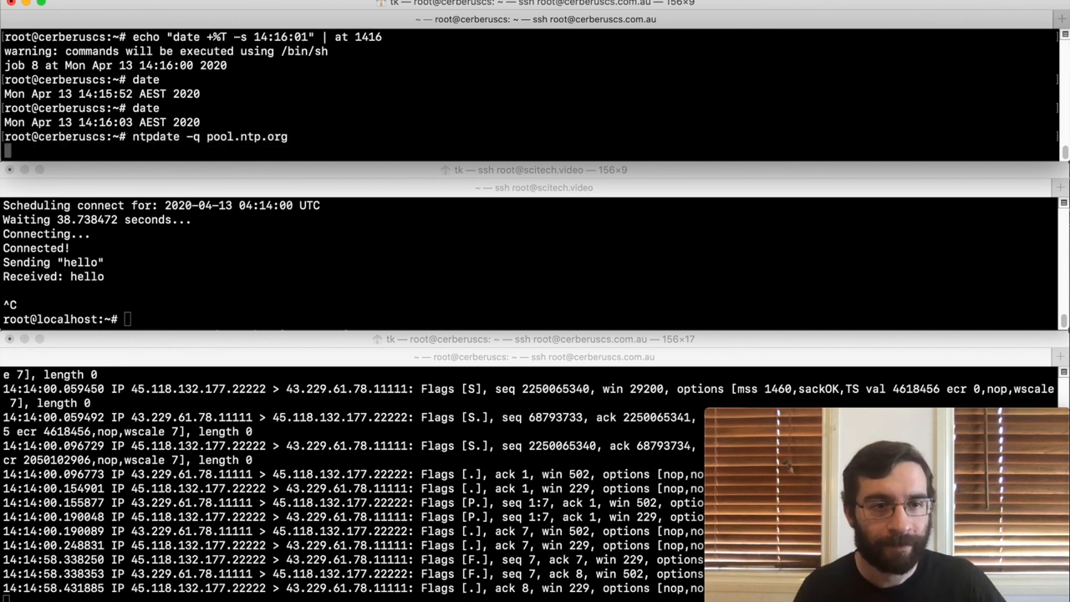
{"action": "type", "text": "./impractical_tcp 43.229.61.78 22222 11111"}
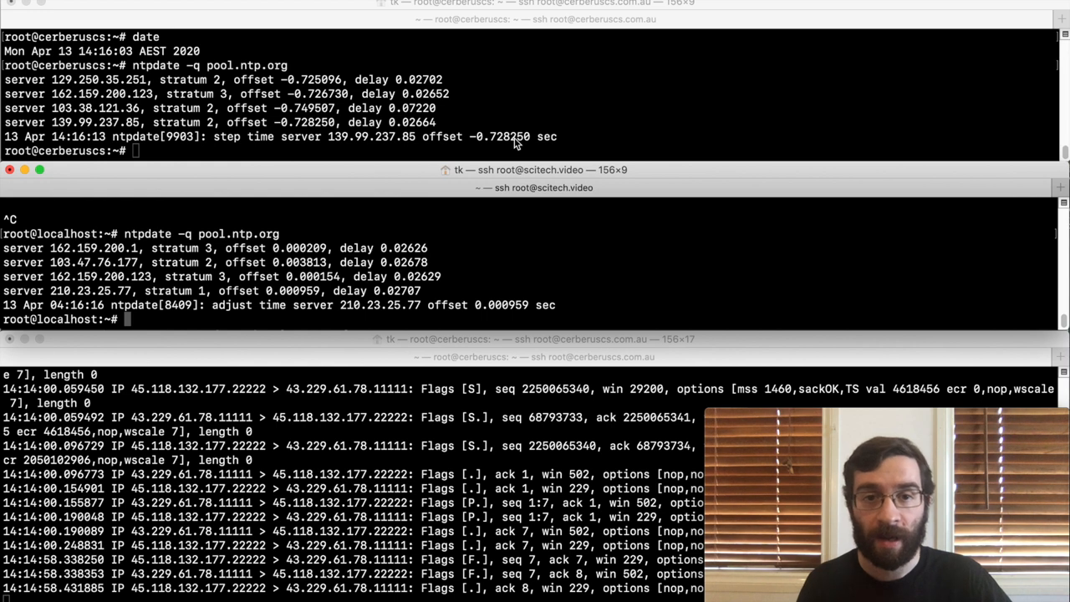
{"action": "mouse_move", "coordinate": [544, 132]}
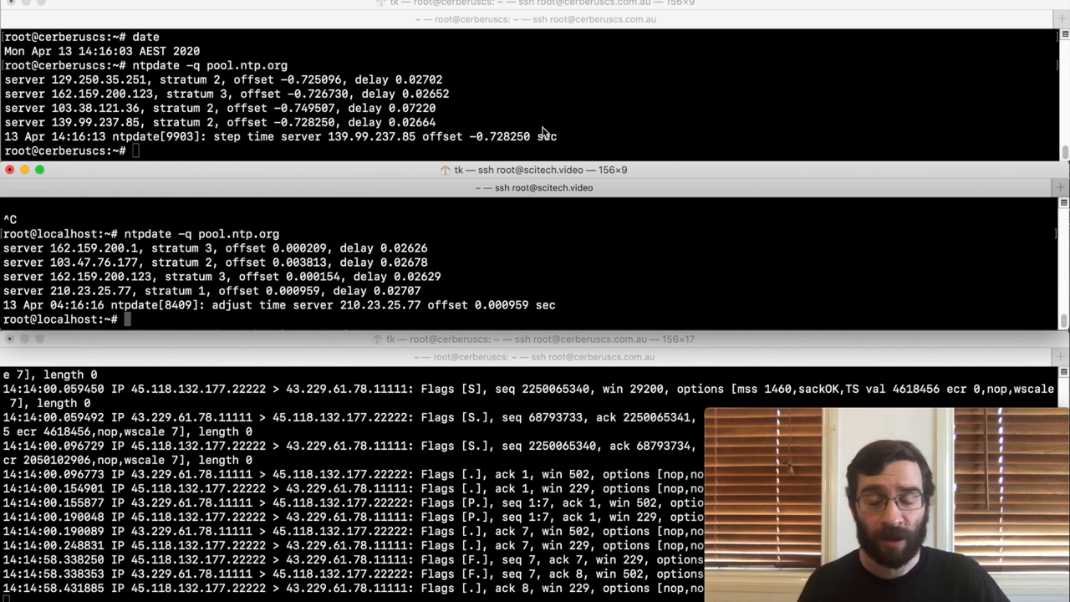
{"action": "mouse_move", "coordinate": [549, 130]}
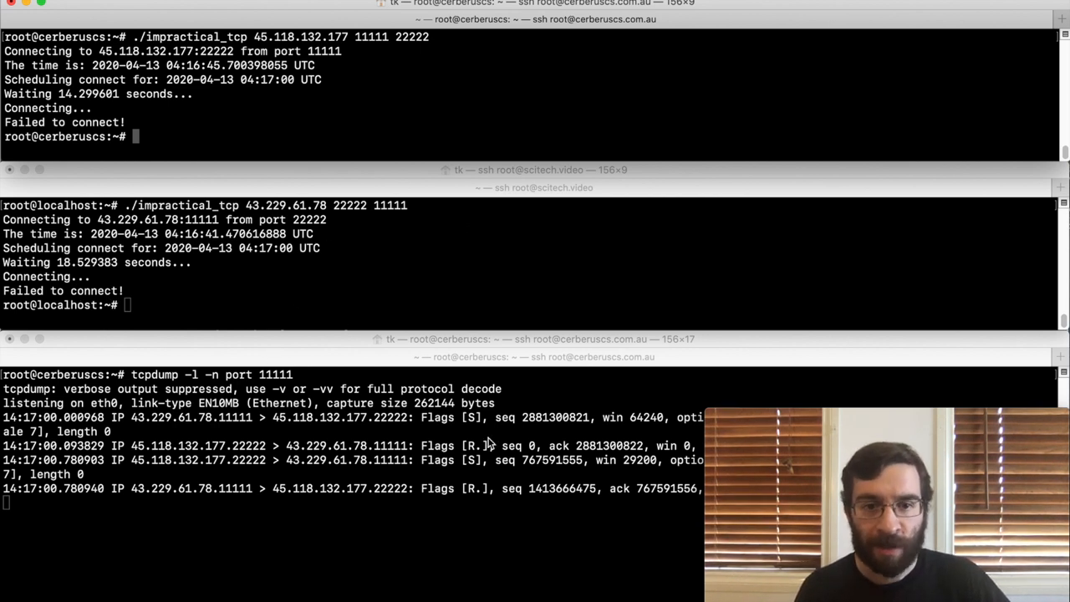
{"action": "mouse_move", "coordinate": [472, 427]}
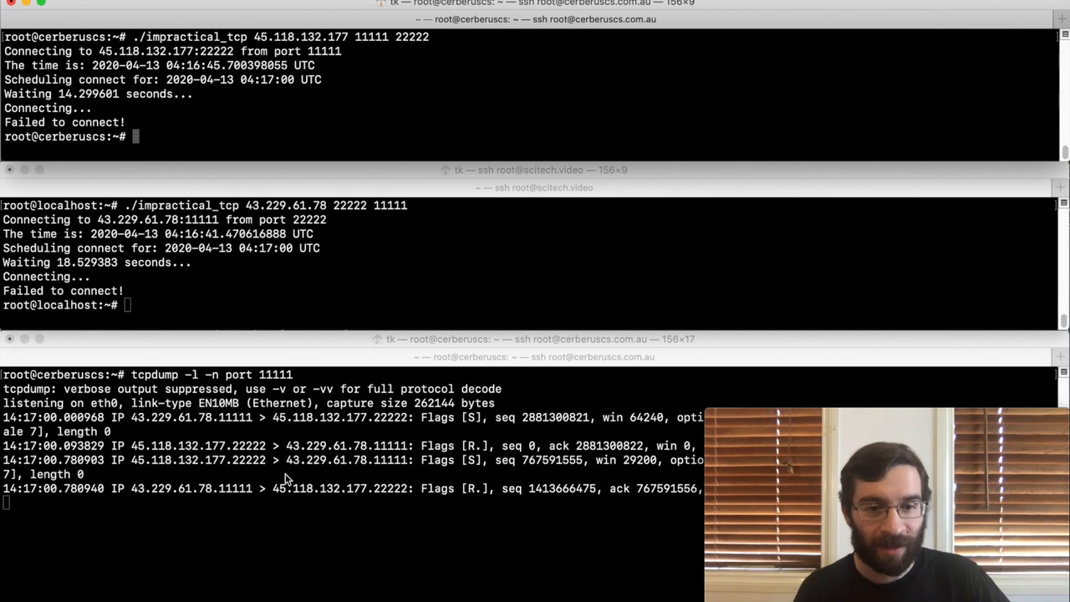
{"action": "mouse_move", "coordinate": [498, 498]}
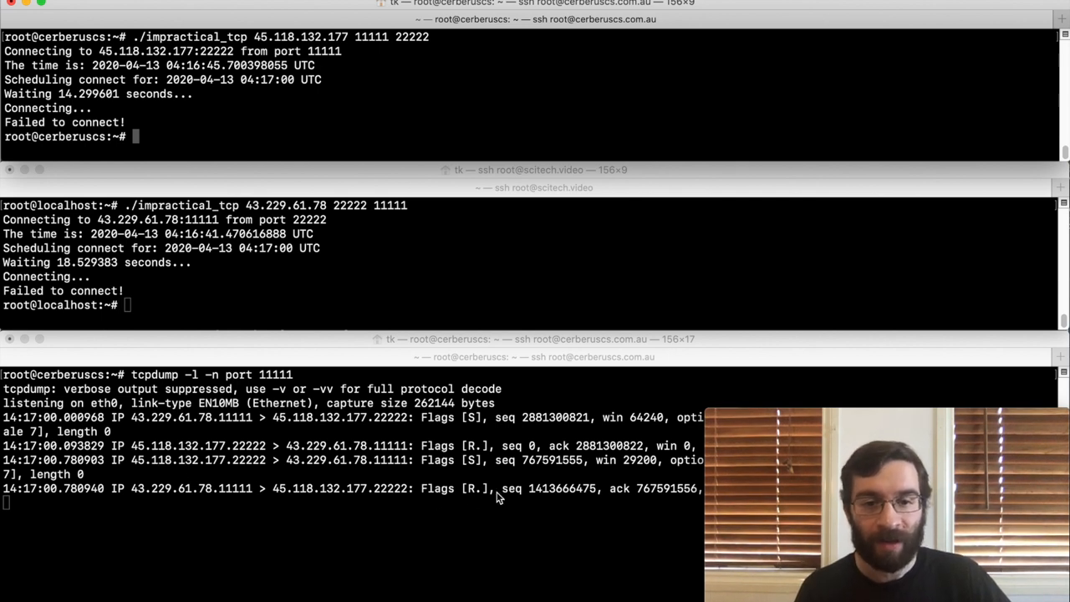